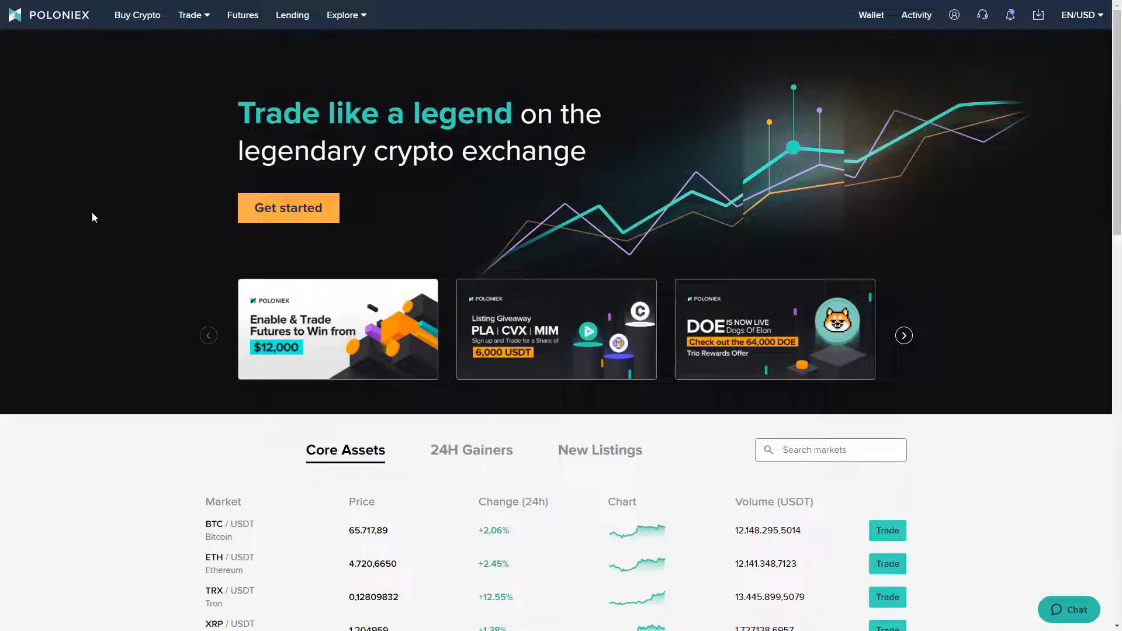
- Scroll through the current page, return home via the logo, and go to Buy Crypto with card
scroll("down", 3)
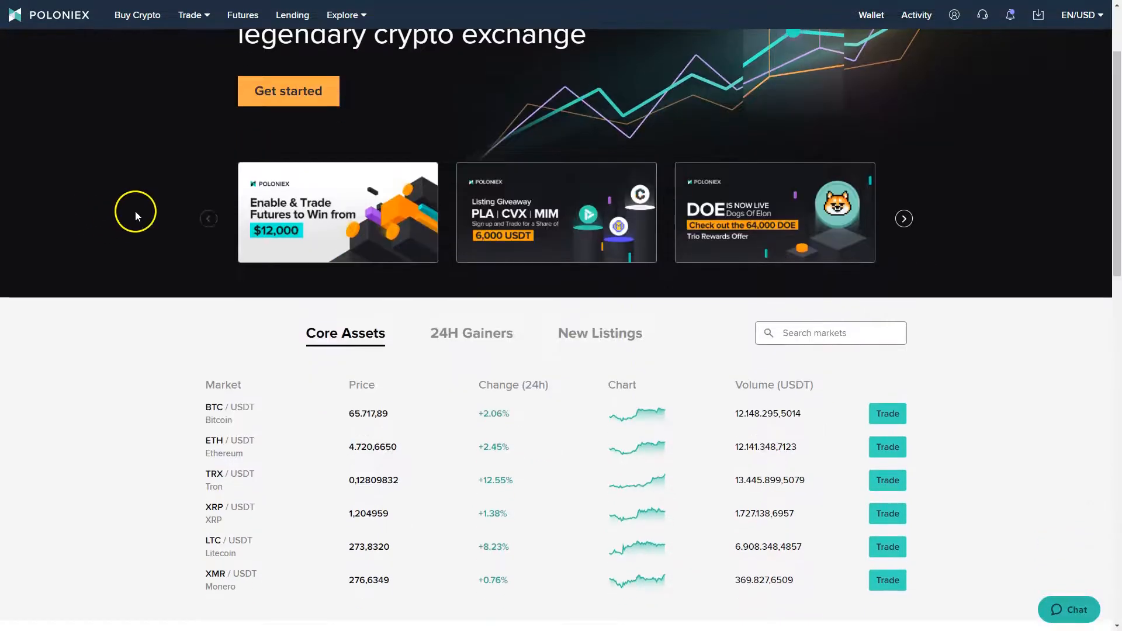
scroll("down", 3)
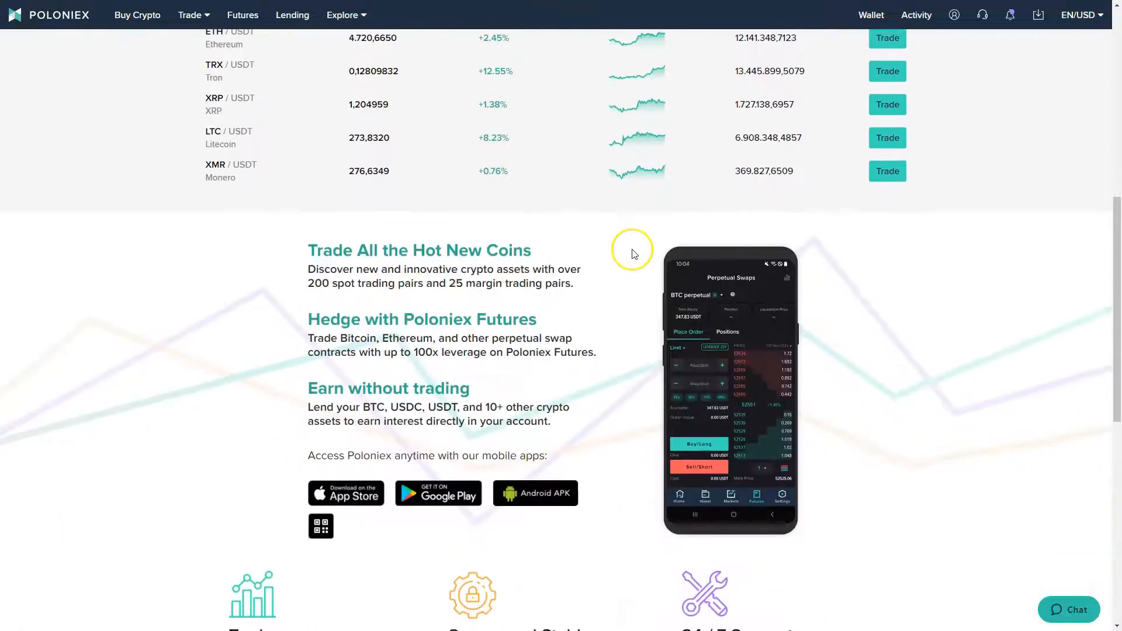
scroll("down", 3)
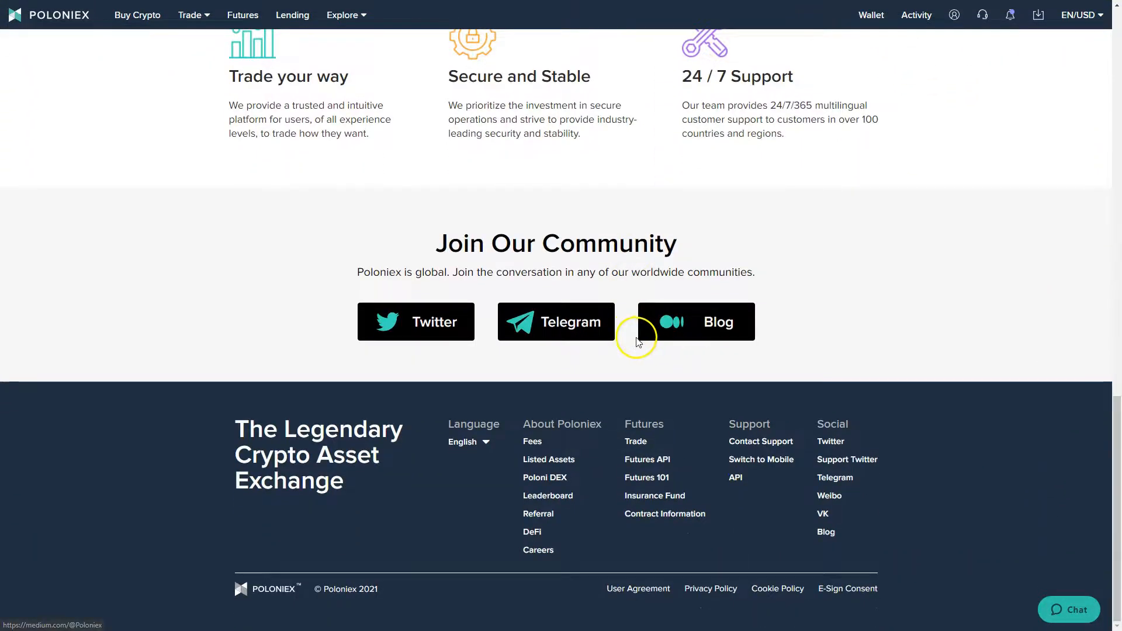
scroll("up", 3)
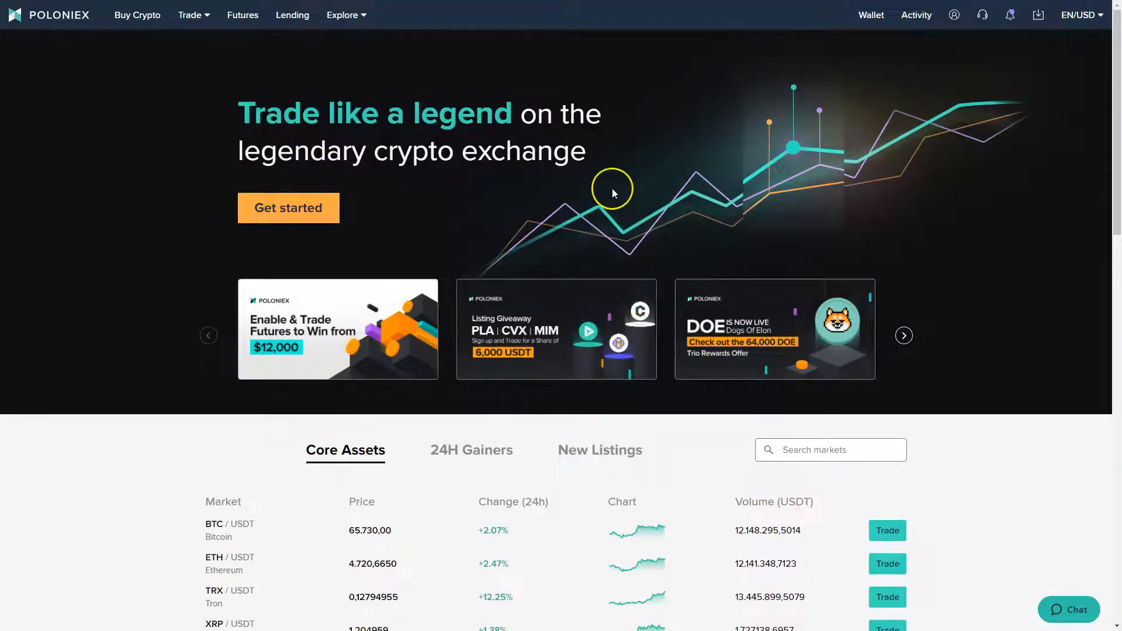
scroll("down", 3)
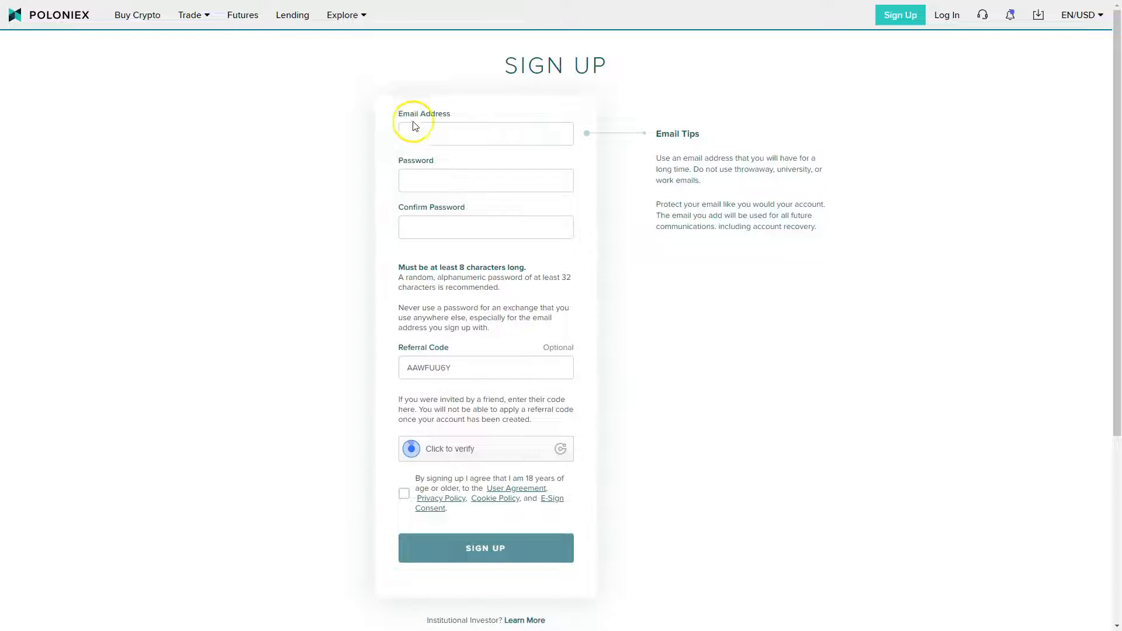
scroll("down", 3)
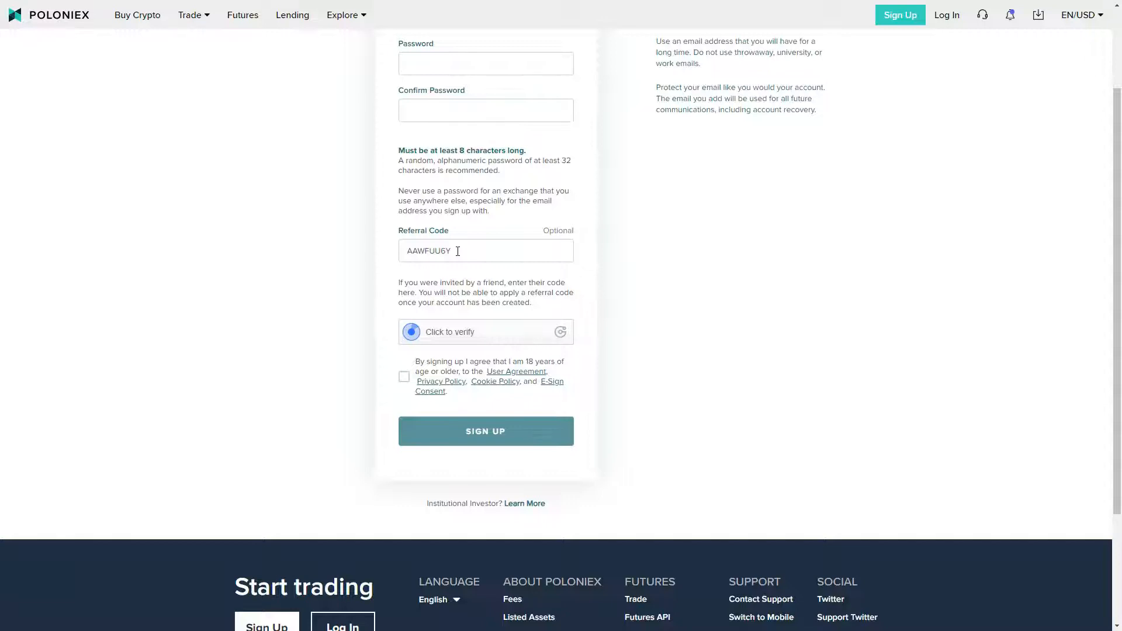
left_click(485, 431)
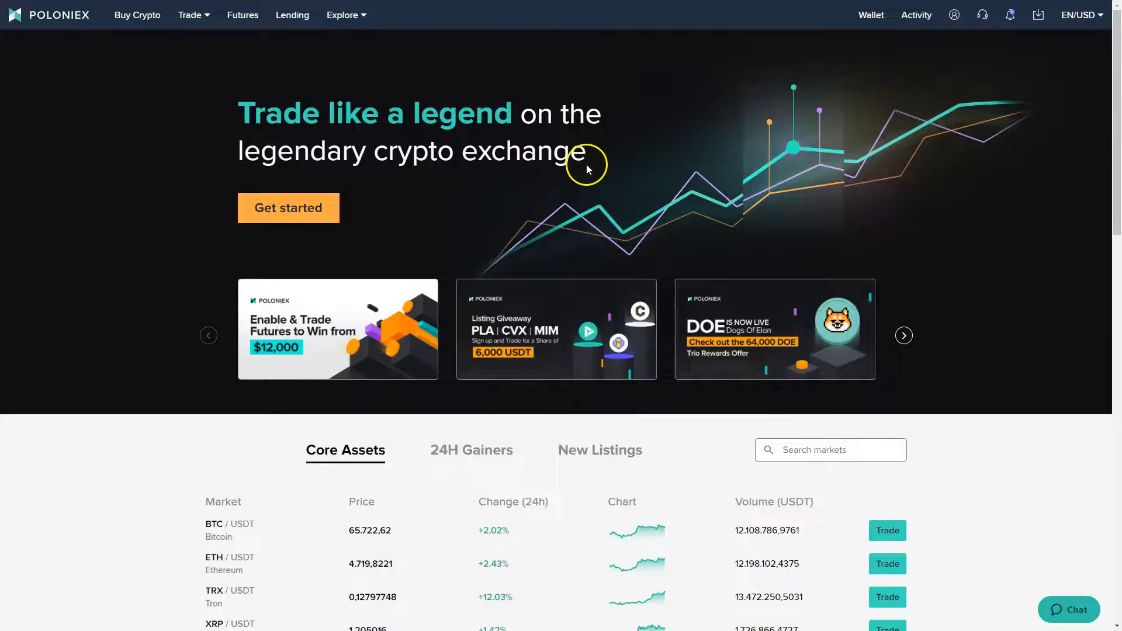
mouse_move(549, 191)
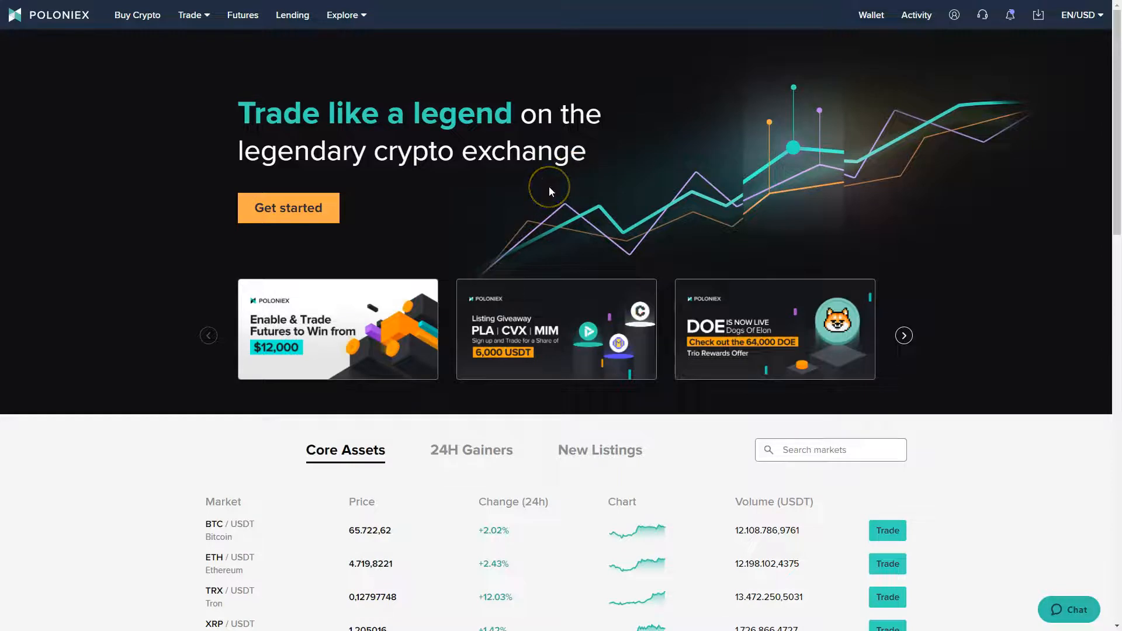
mouse_move(520, 199)
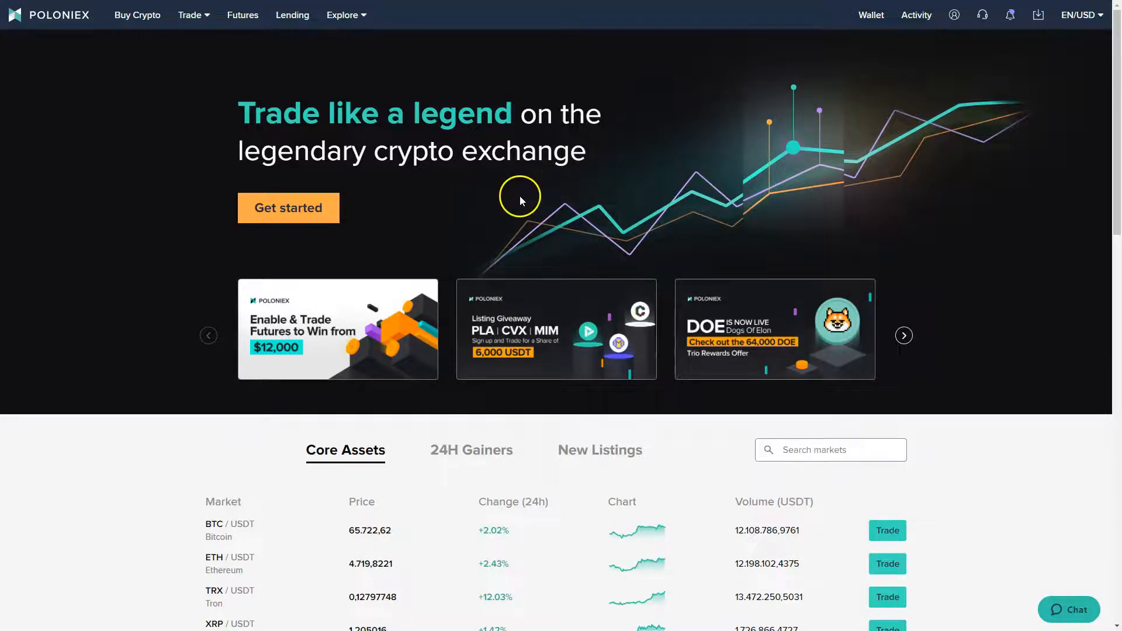
mouse_move(397, 179)
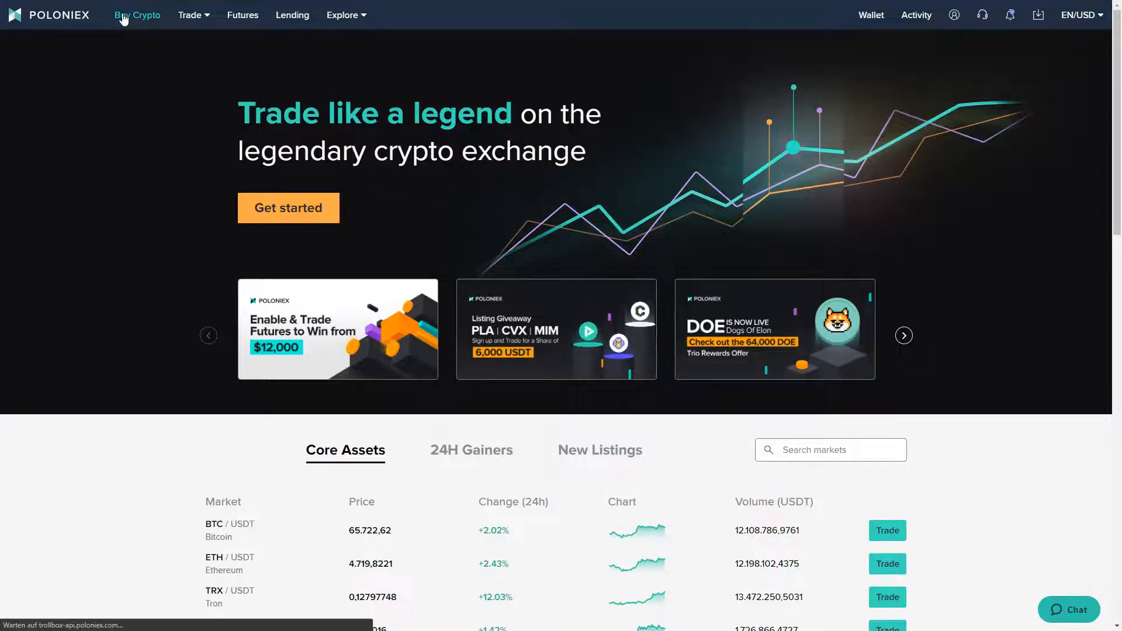
left_click(137, 14)
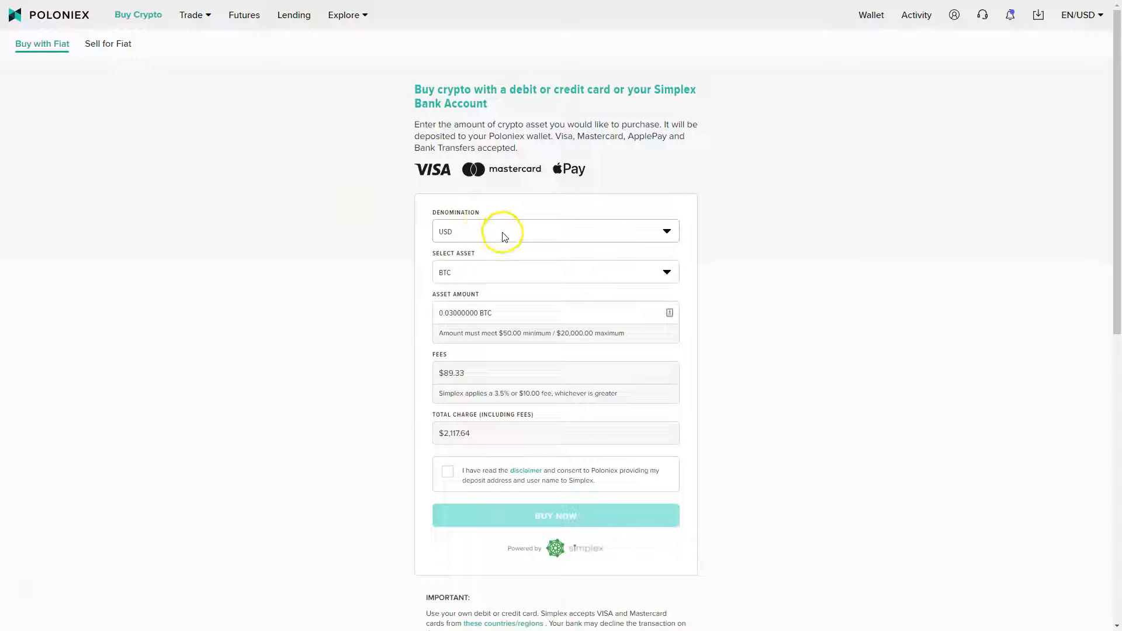
left_click(554, 273)
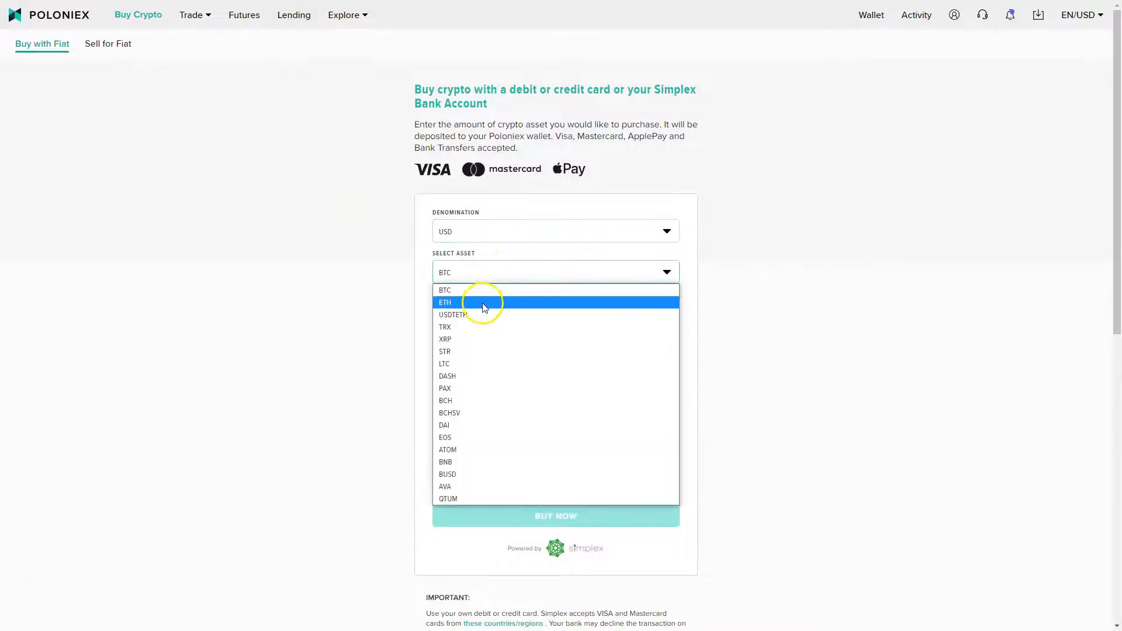
mouse_move(562, 350)
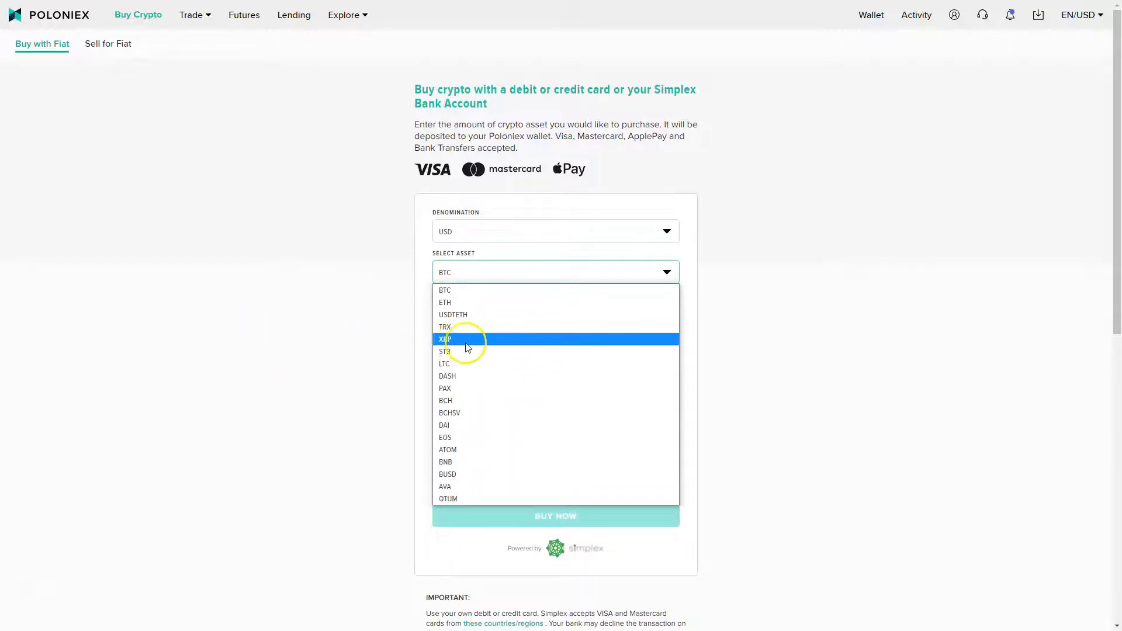
left_click(444, 327)
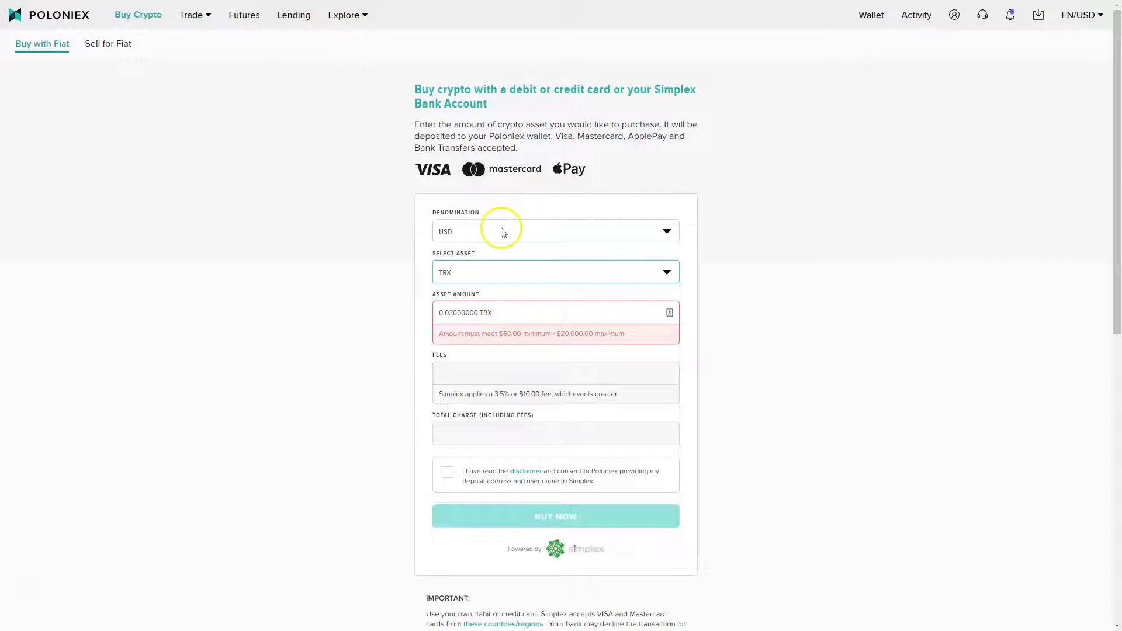
mouse_move(504, 292)
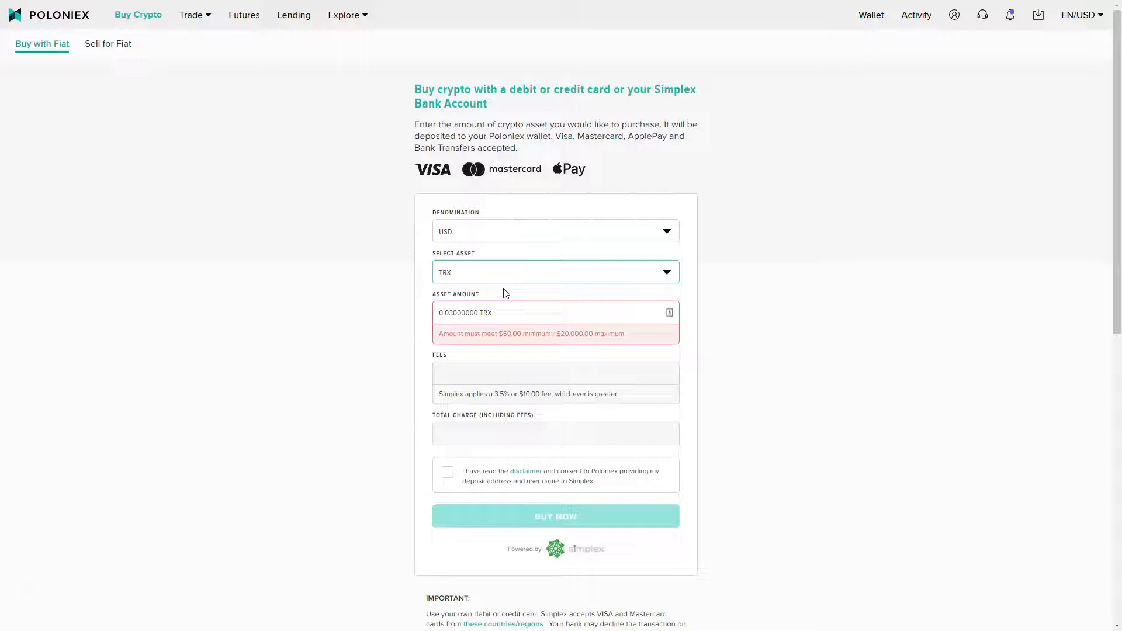
left_click(529, 231)
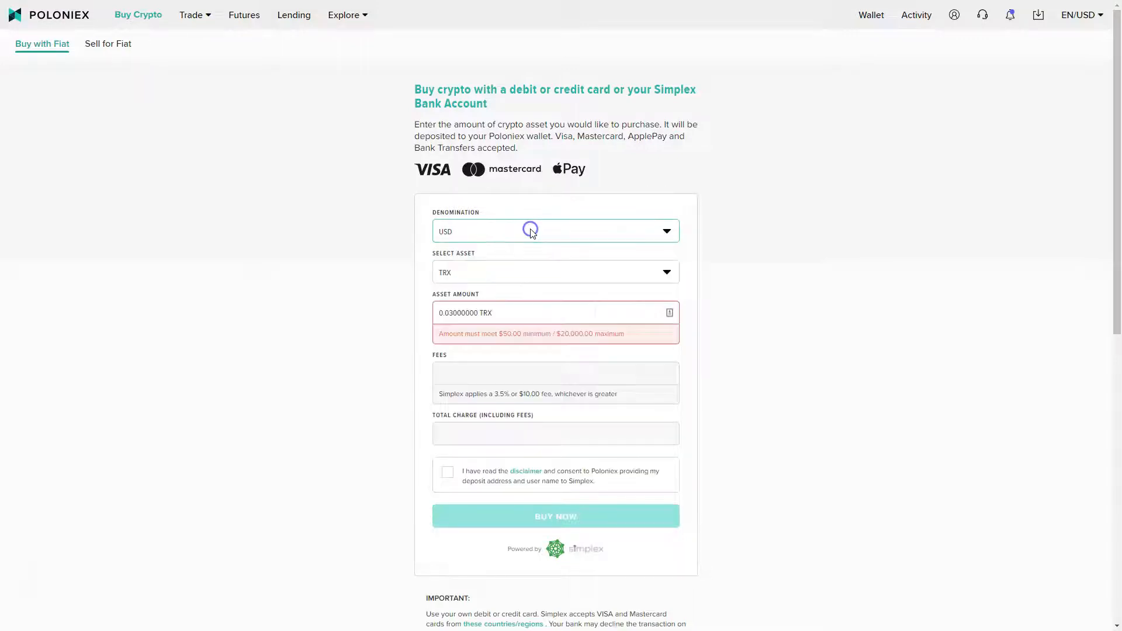
left_click(554, 272)
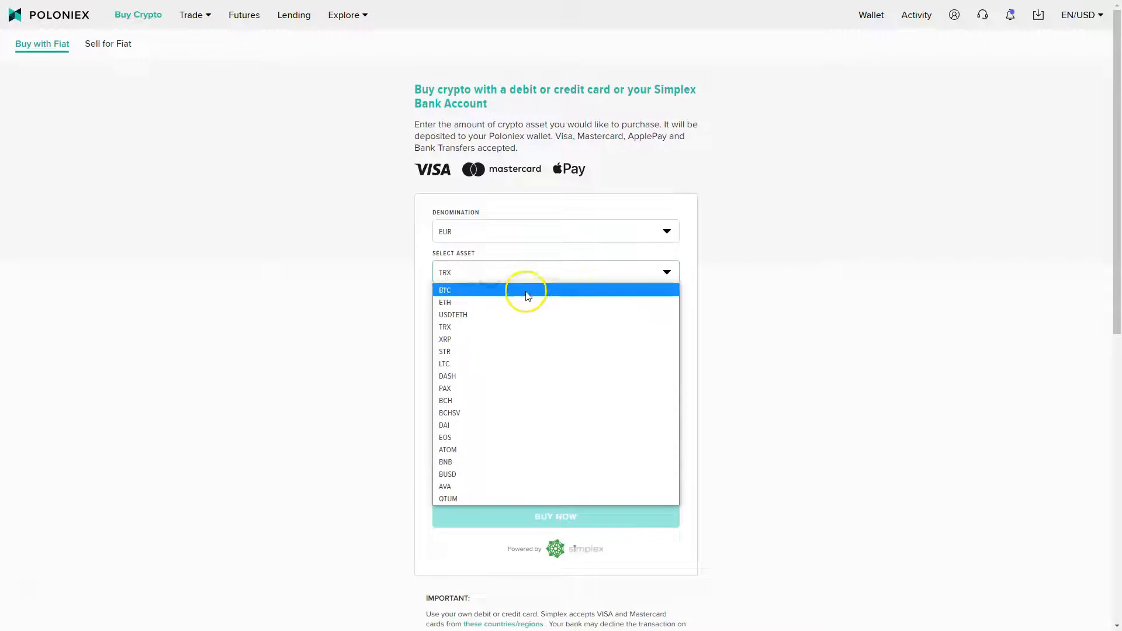
left_click(444, 290)
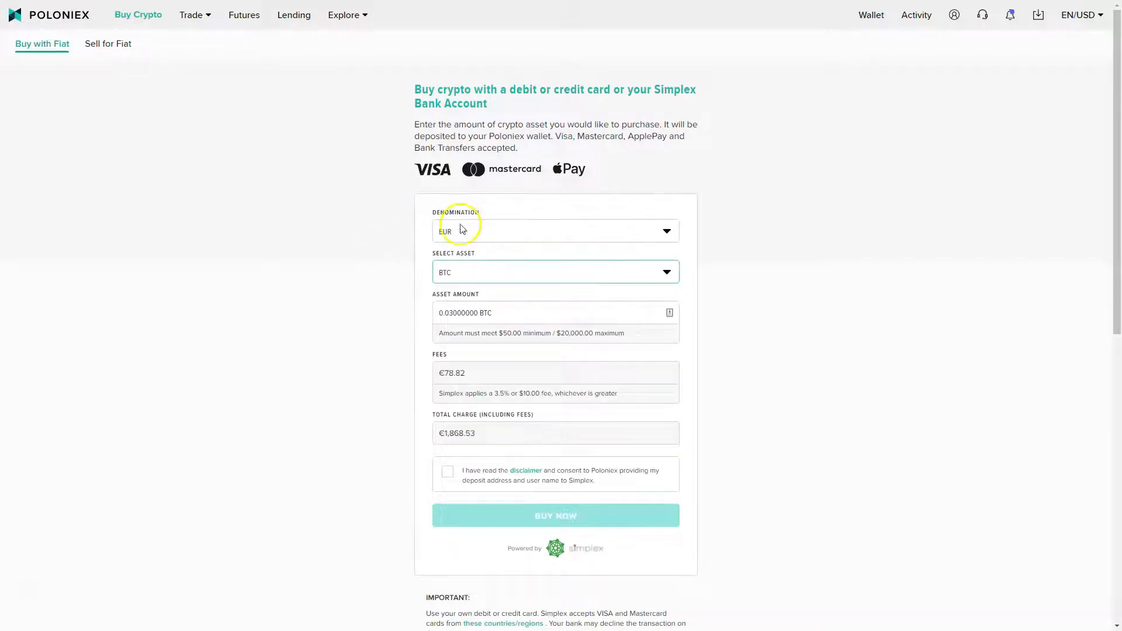
left_click(554, 231)
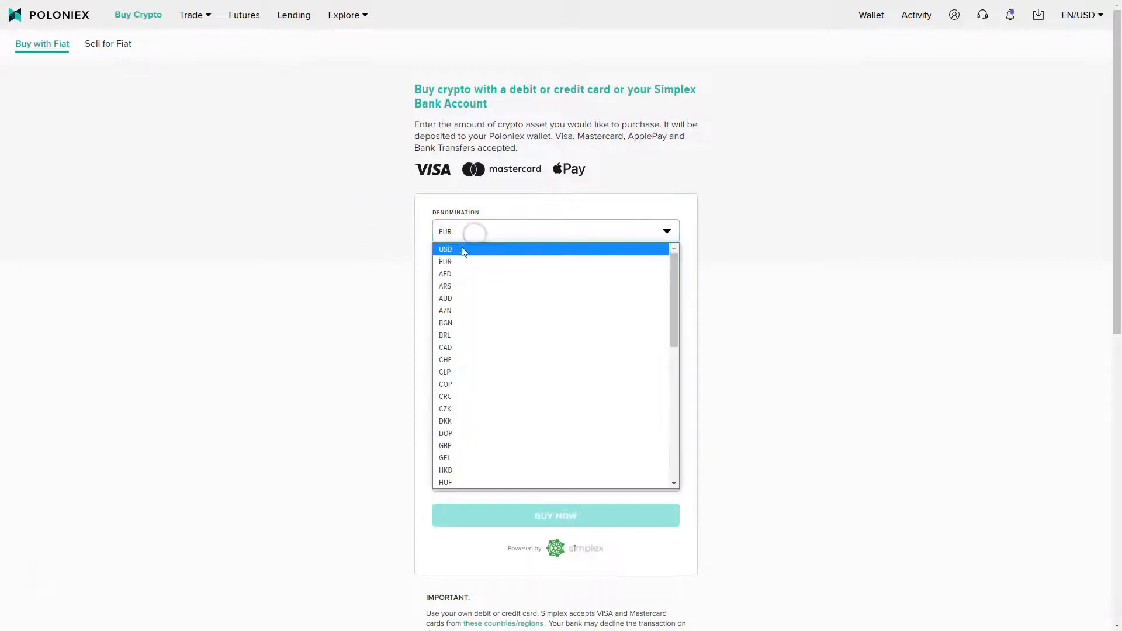
left_click(445, 249)
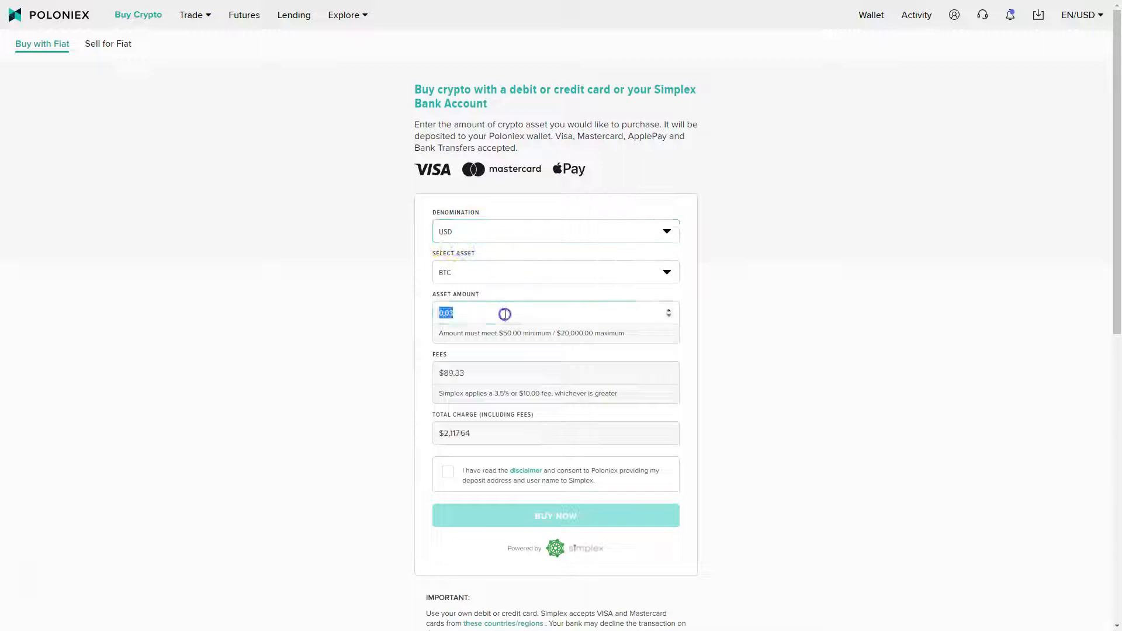
- Enter the BTC asset amount, review fees and total, and accept the Simplex disclaimer
type("0.50000000 BTC")
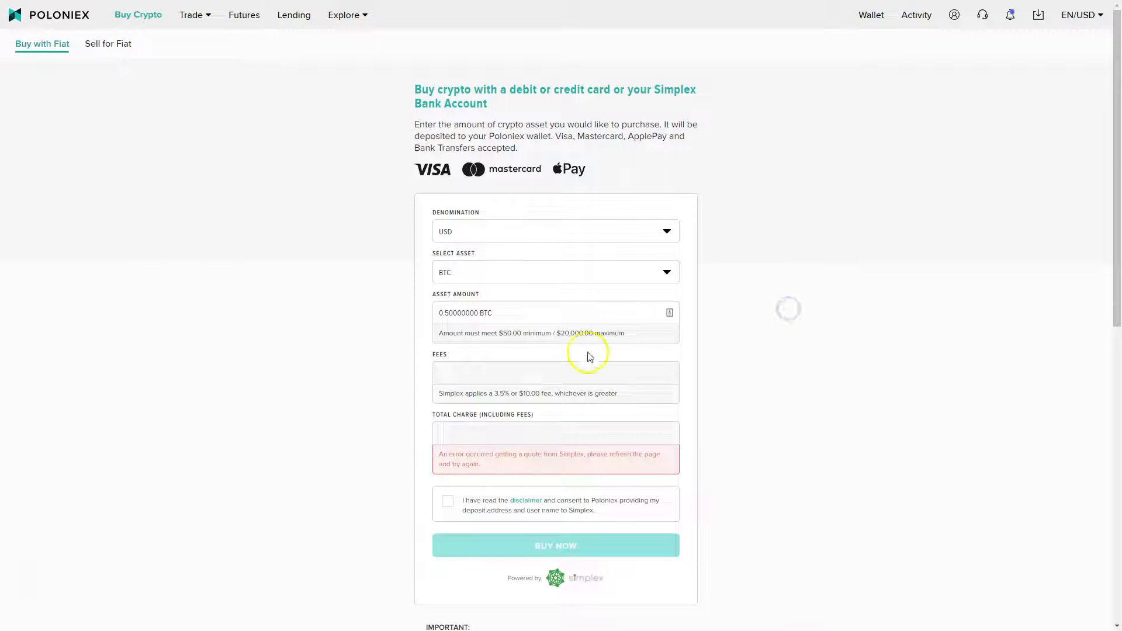
left_click(538, 313)
type("2")
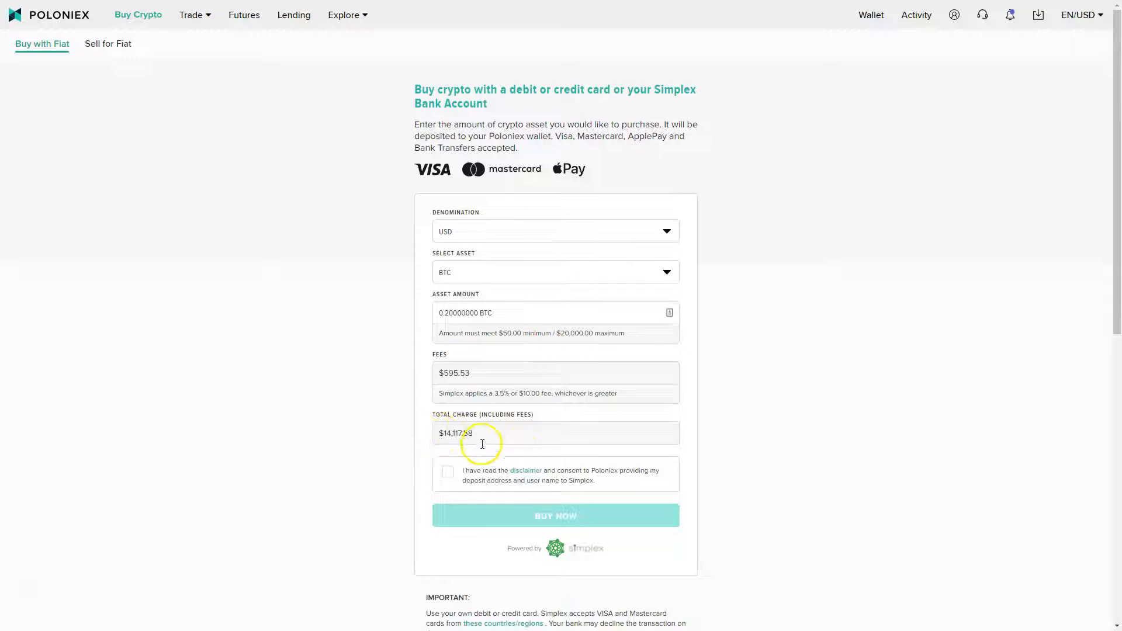
mouse_move(512, 373)
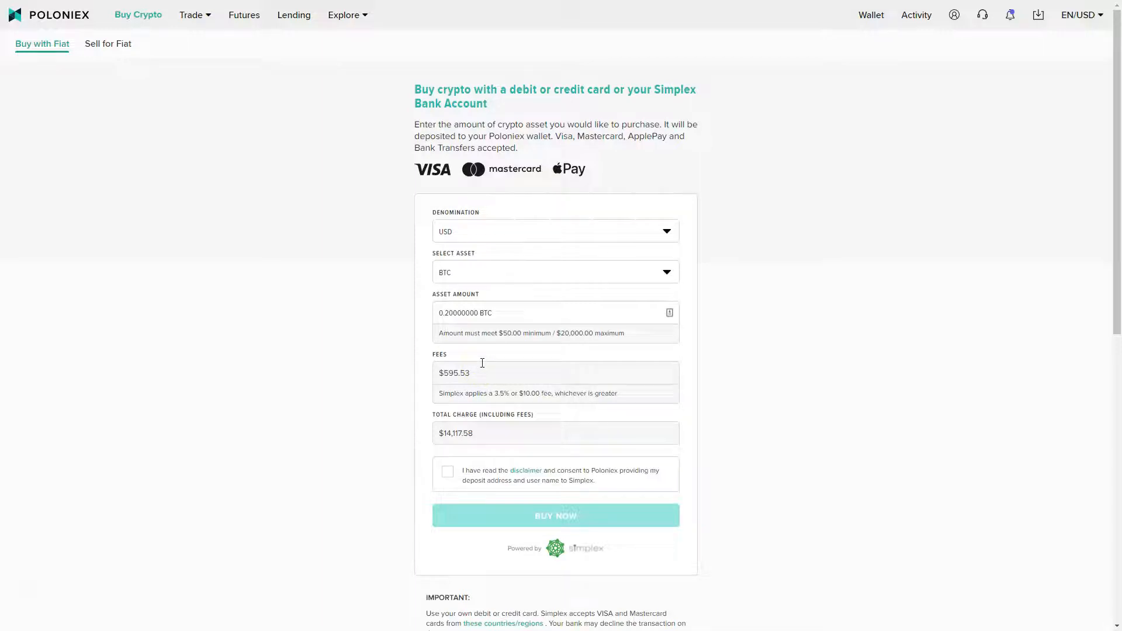
scroll("down", 3)
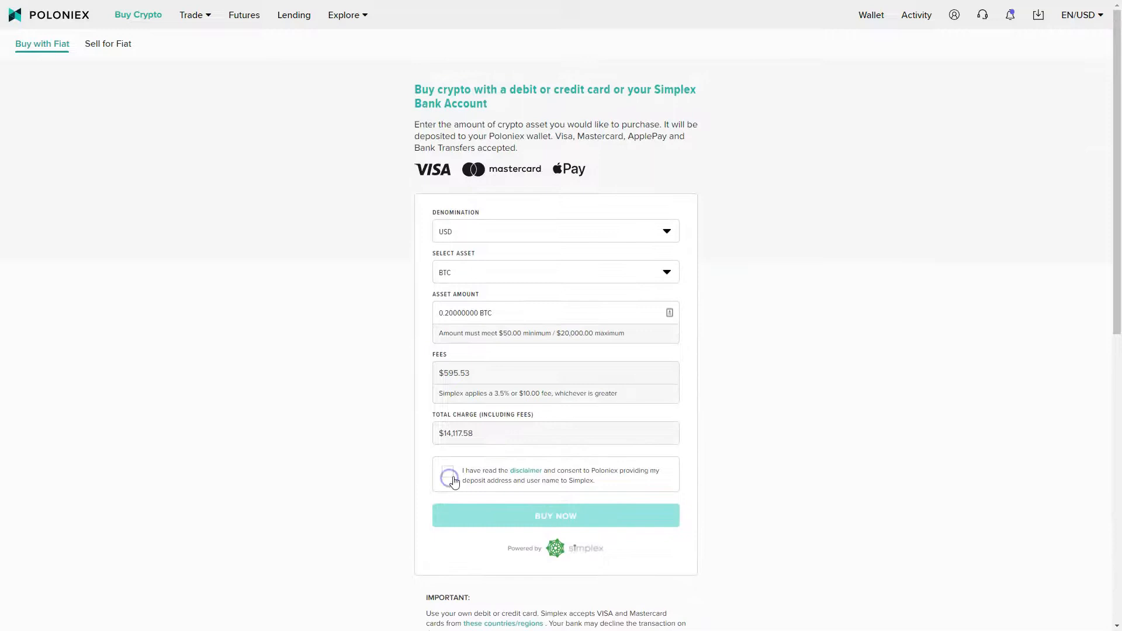
left_click(448, 476)
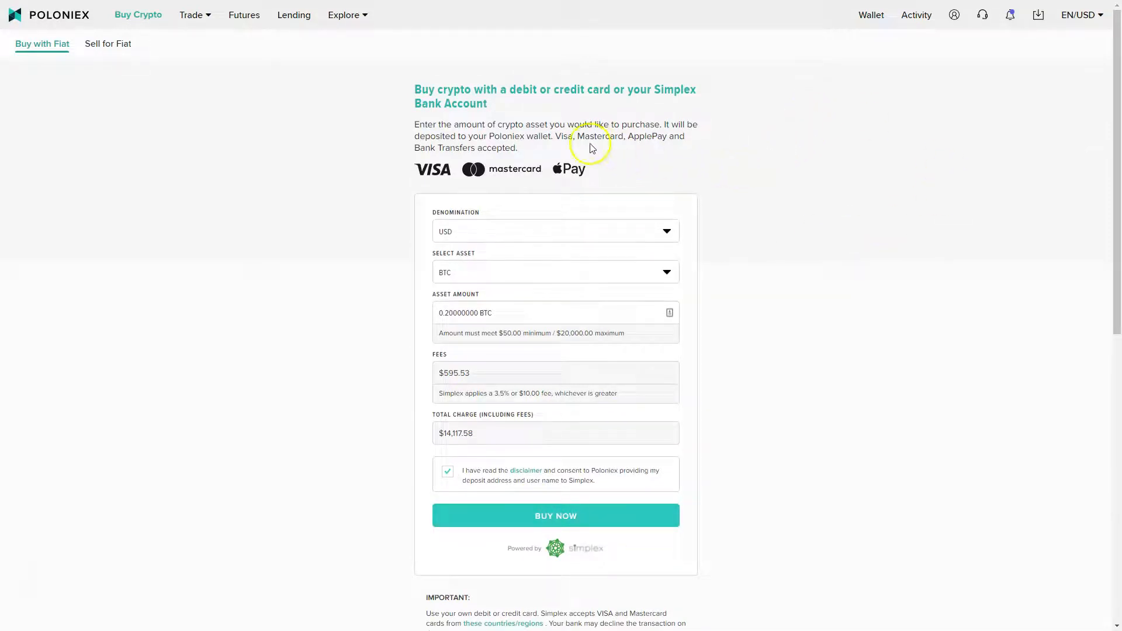
- Switch to the Sell for Fiat tab showing the empty BTC-to-EUR transfer form
left_click(108, 43)
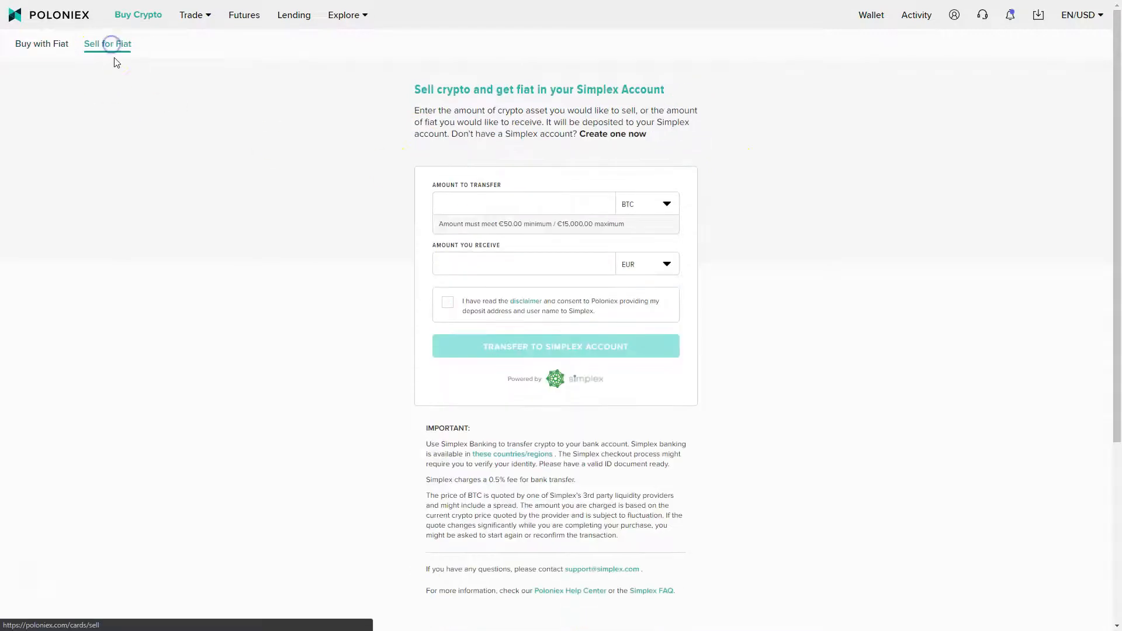
mouse_move(629, 225)
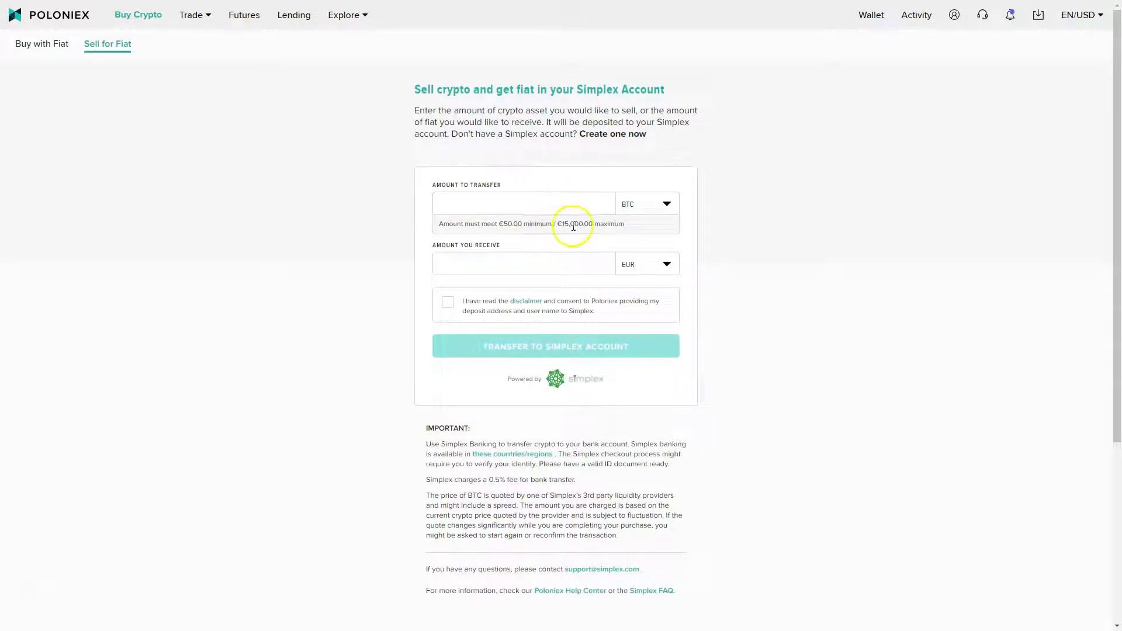
mouse_move(598, 235)
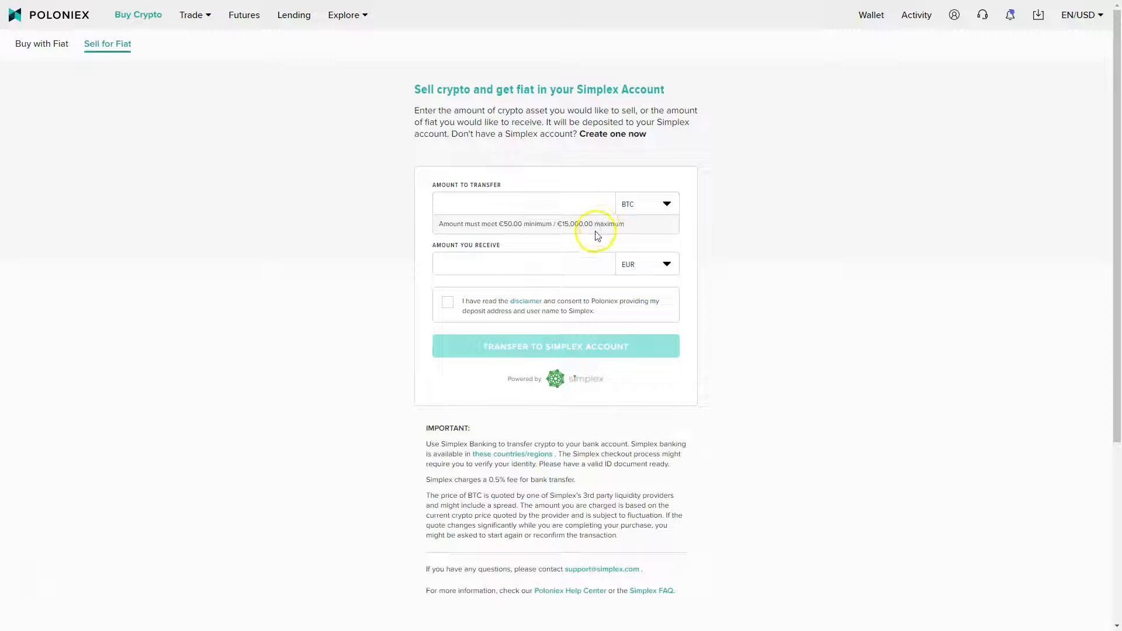
mouse_move(747, 355)
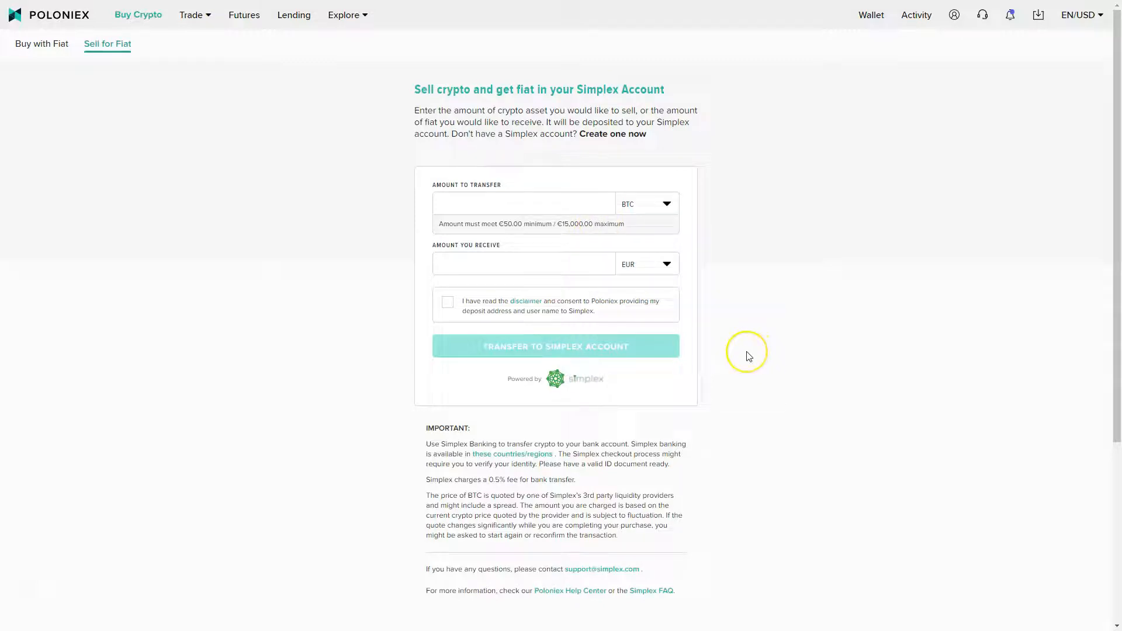
- Go to Spot trading from the Trade menu and select the BTC/USDT market
left_click(190, 14)
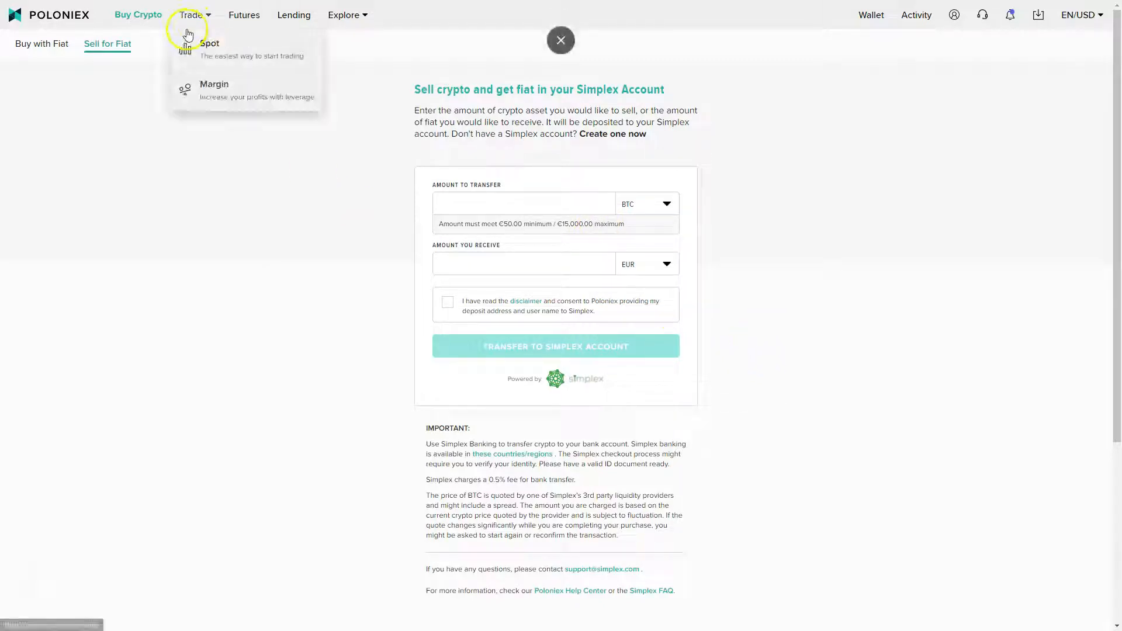
left_click(209, 43)
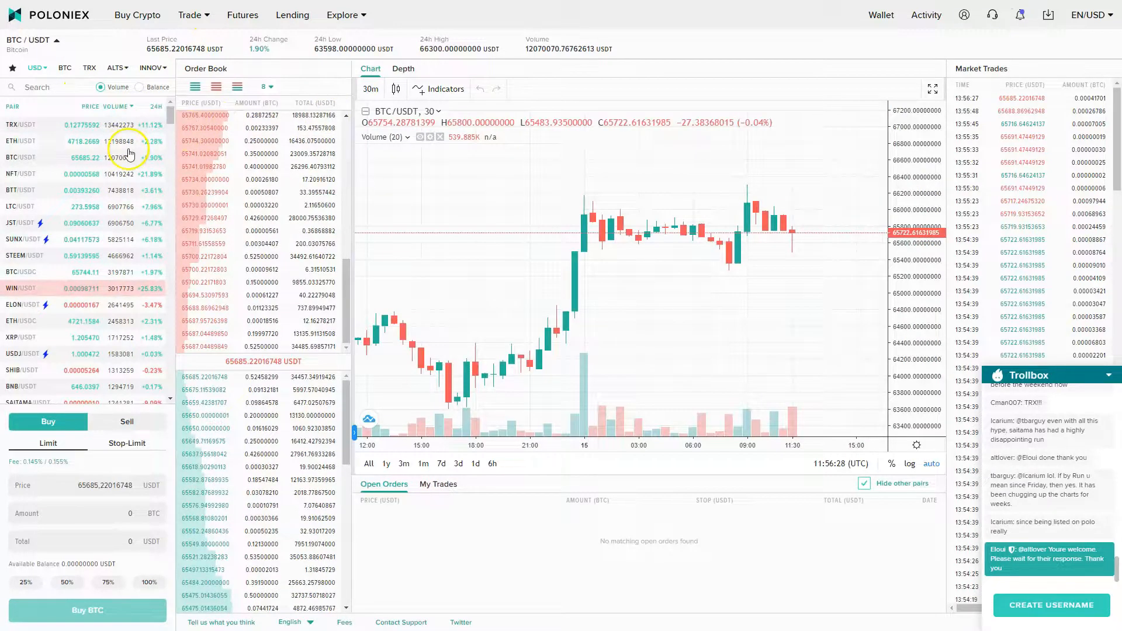
left_click(189, 14)
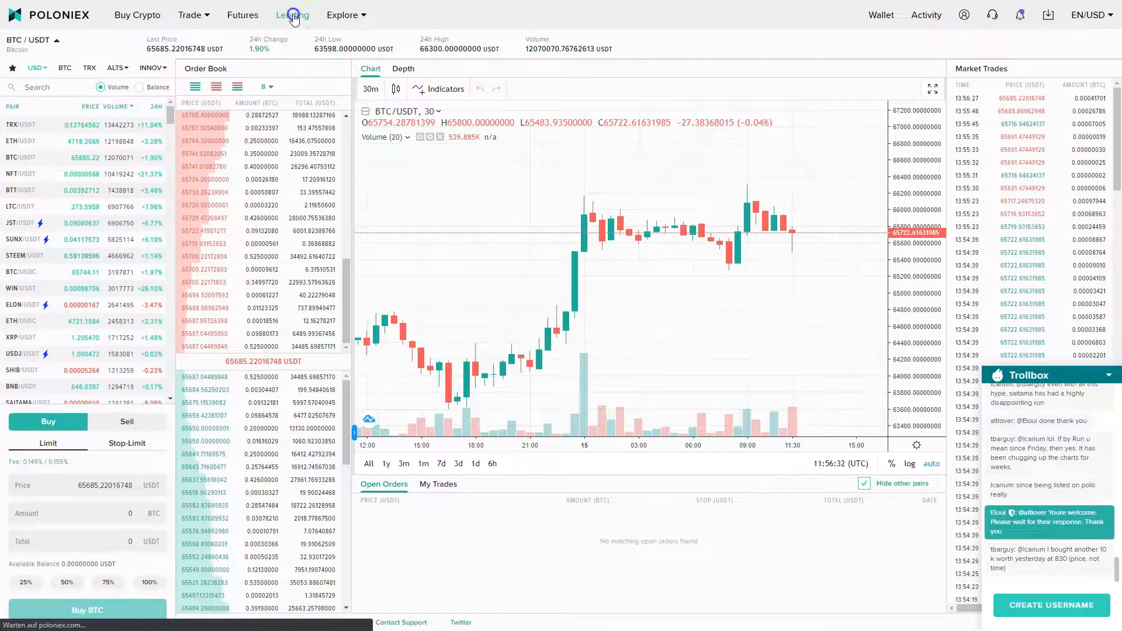
- Enter BTC Lending, acknowledge the risk warning, and browse loan offers loading more
left_click(292, 14)
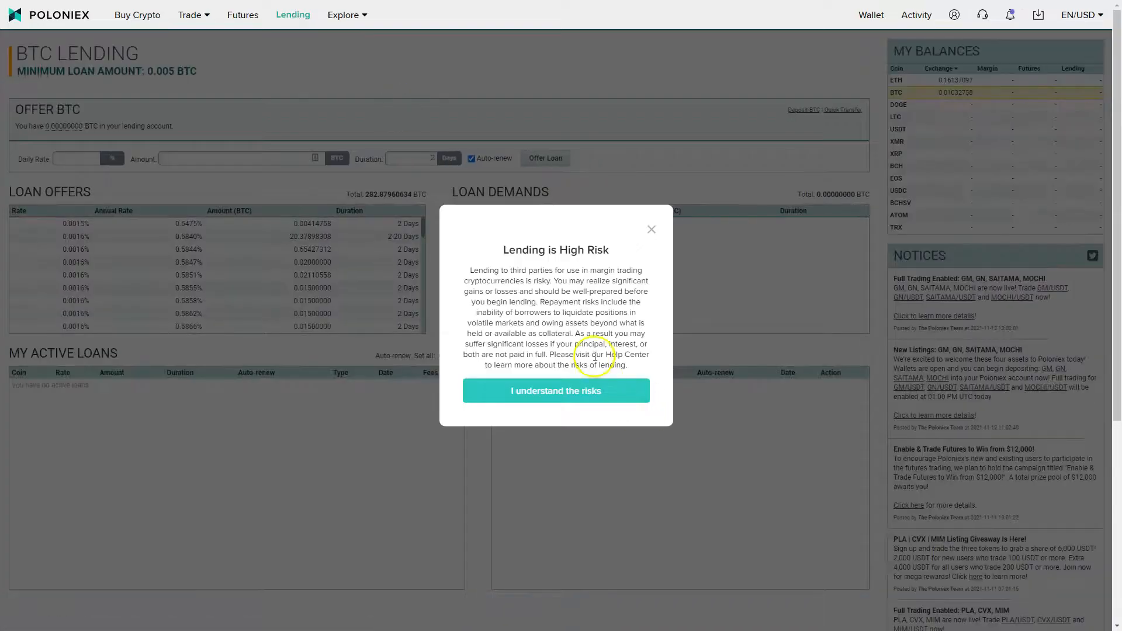
left_click(556, 390)
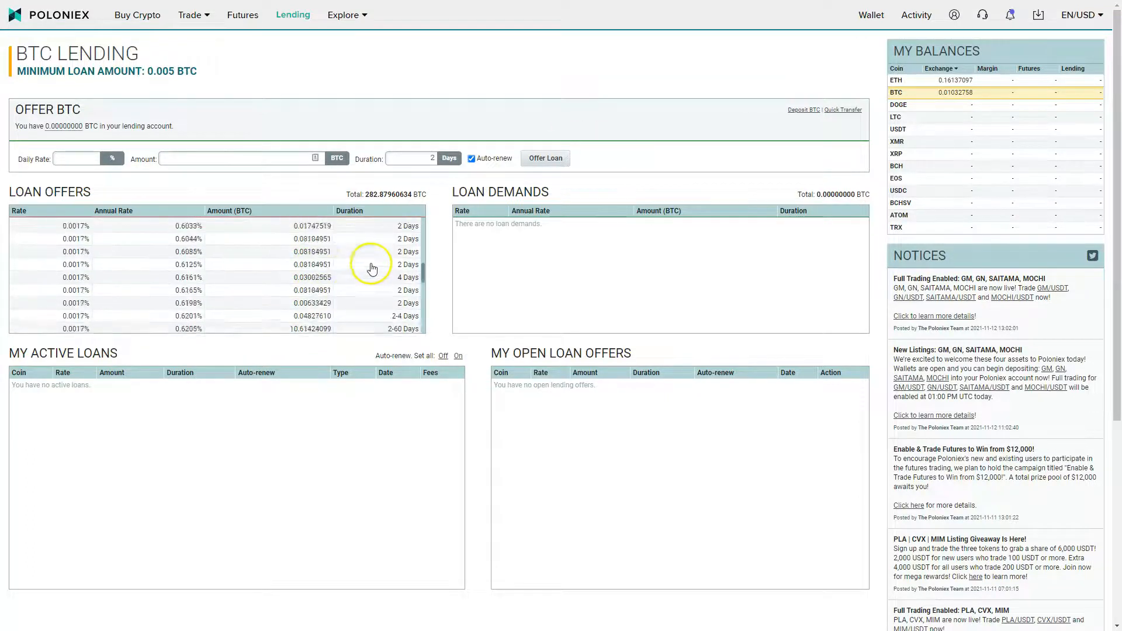
scroll("down", 3)
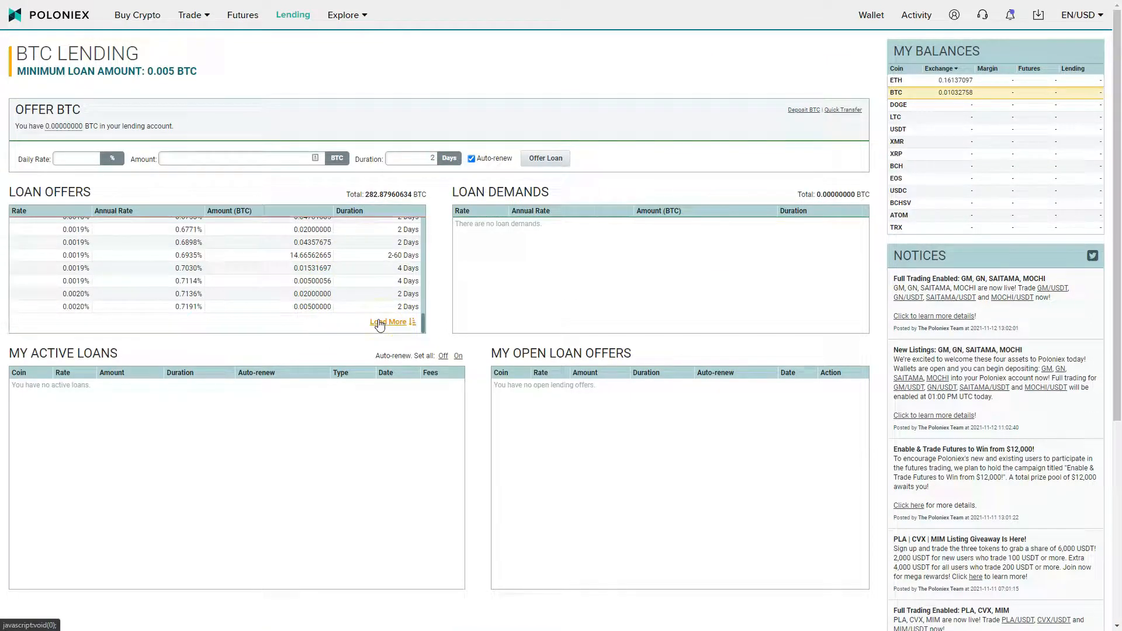
left_click(391, 321)
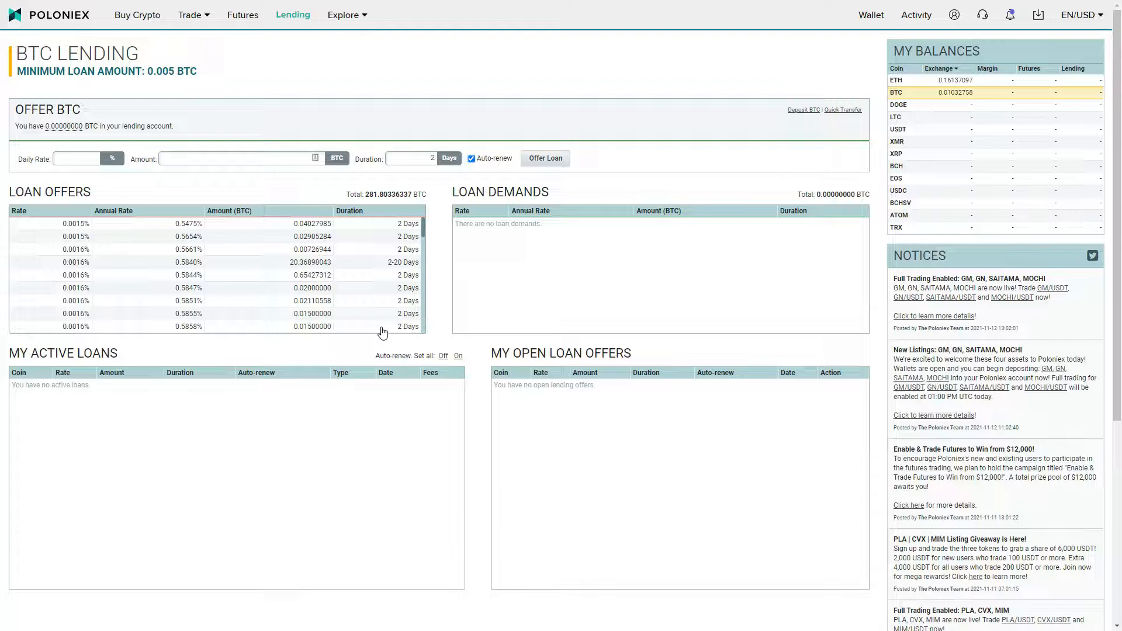
mouse_move(417, 299)
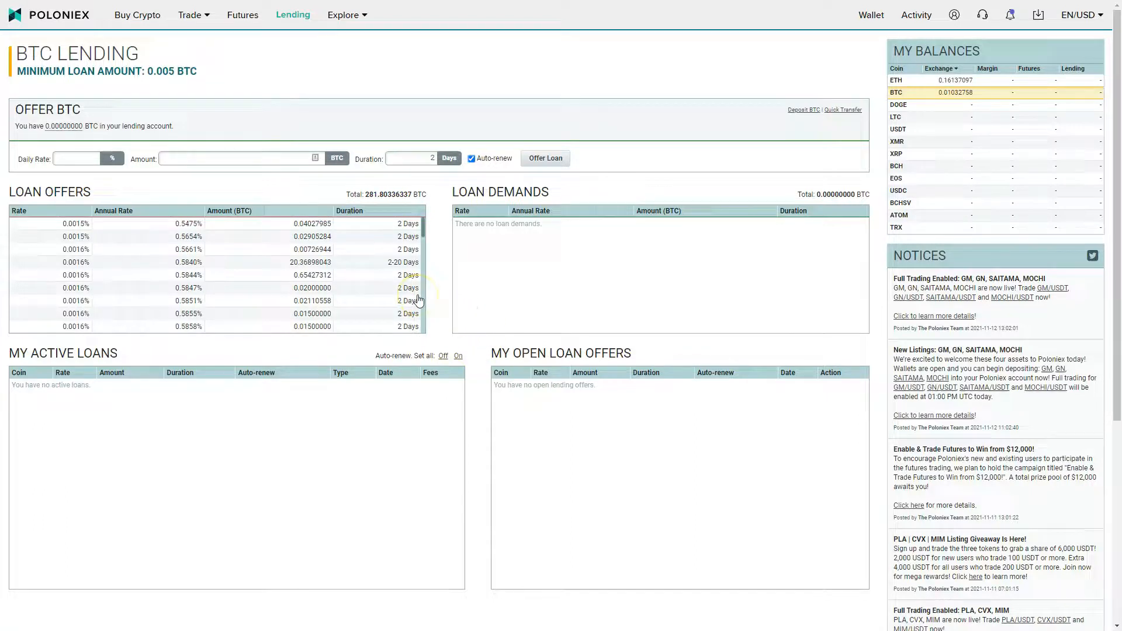
mouse_move(417, 302)
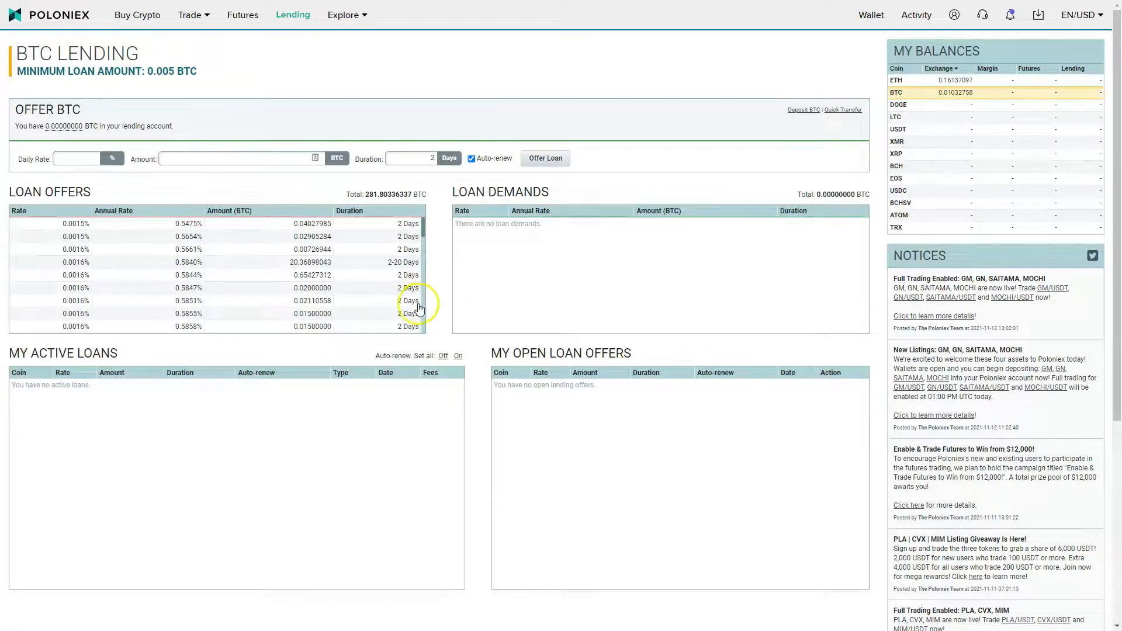
scroll("down", 3)
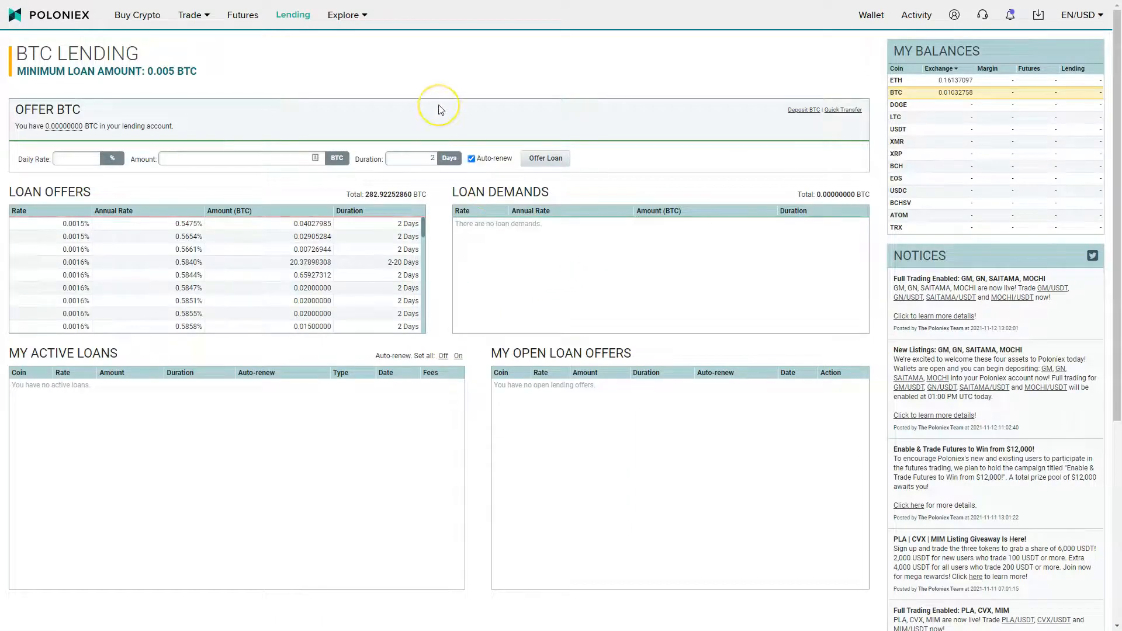
mouse_move(440, 109)
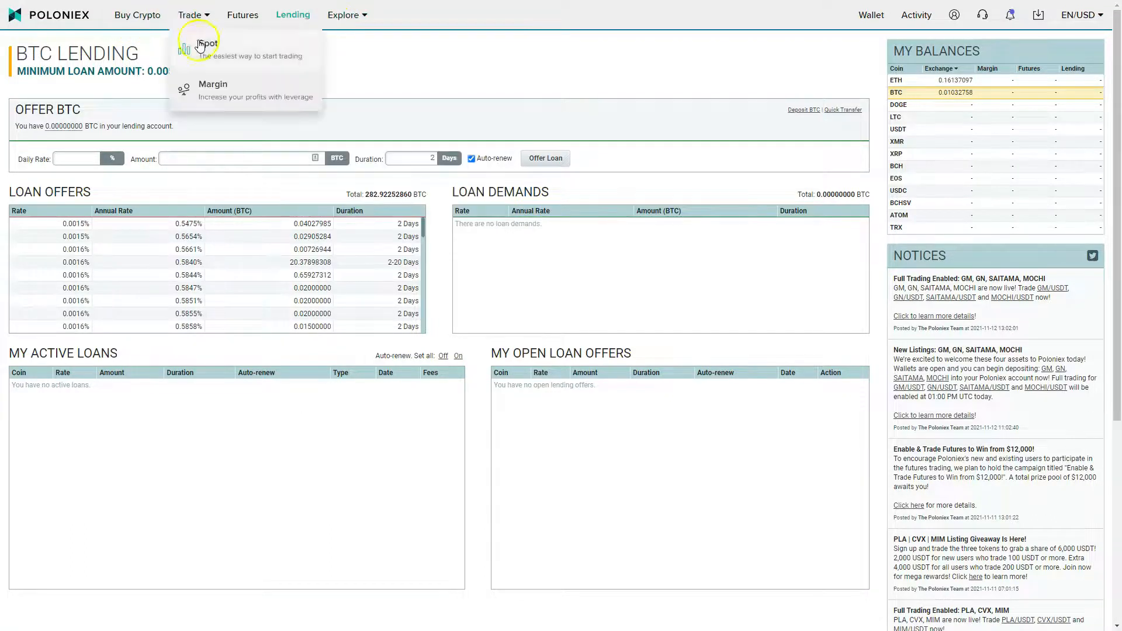
- Return to BTC/USDT spot trading via Spot in the Trade dropdown
left_click(207, 44)
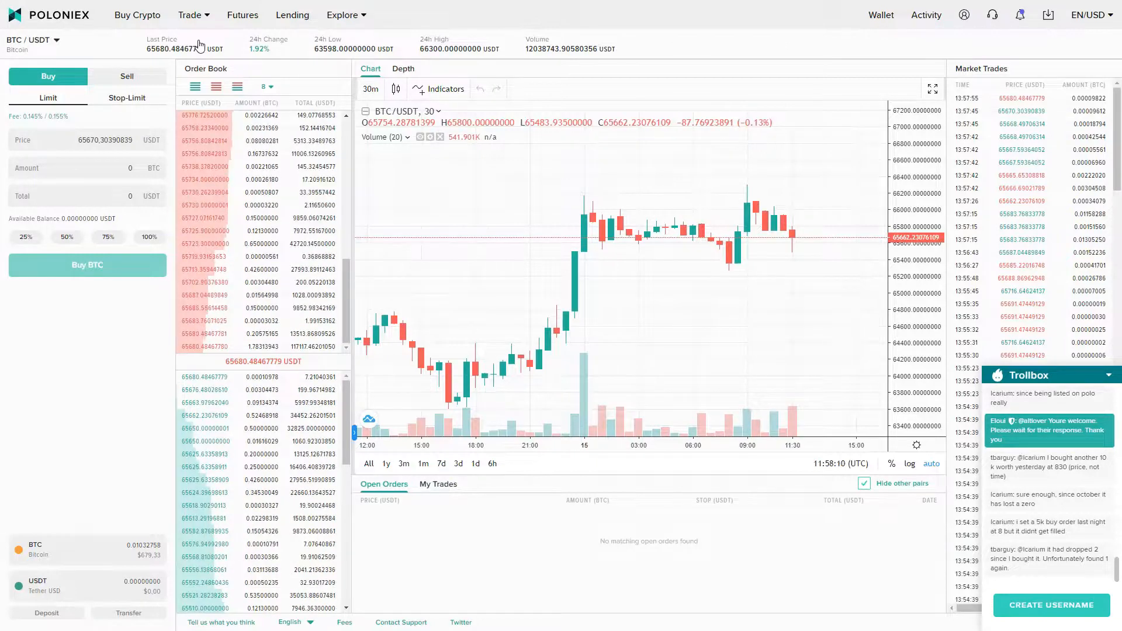
- From the Explore menu, open LeaderBoard to list live and ended giveaway campaigns
left_click(342, 14)
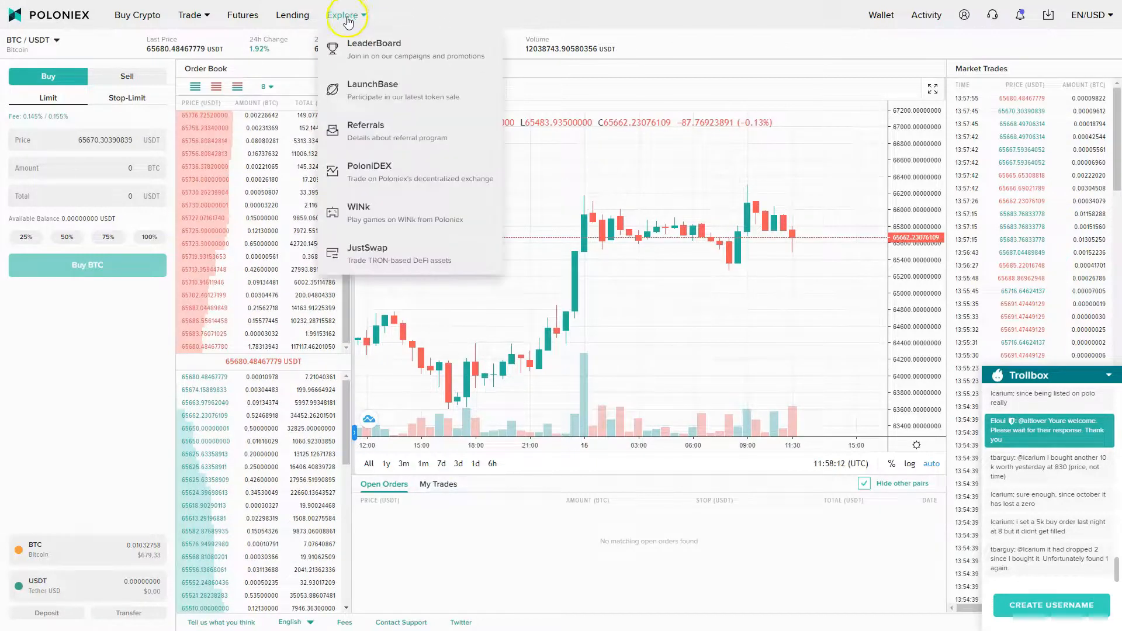
left_click(374, 49)
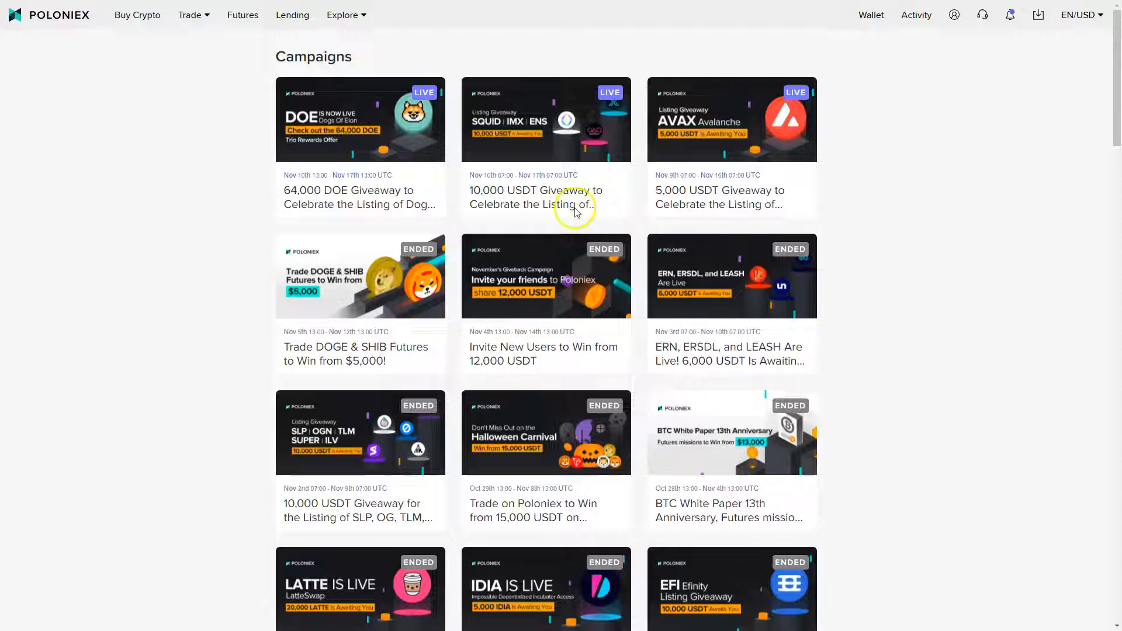
left_click(342, 14)
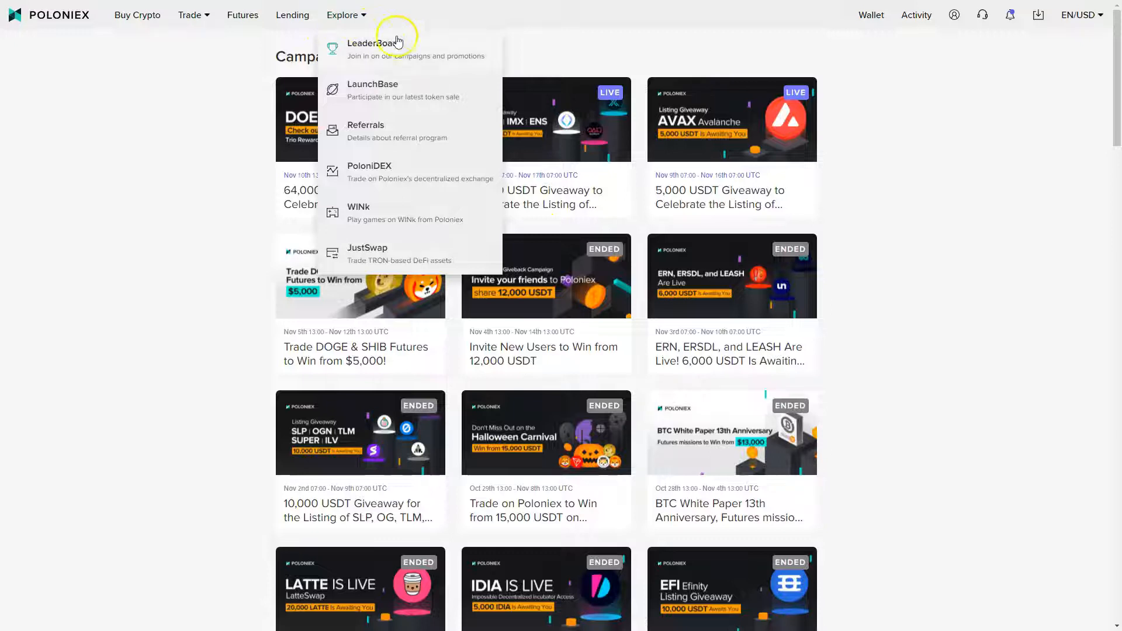
mouse_move(344, 94)
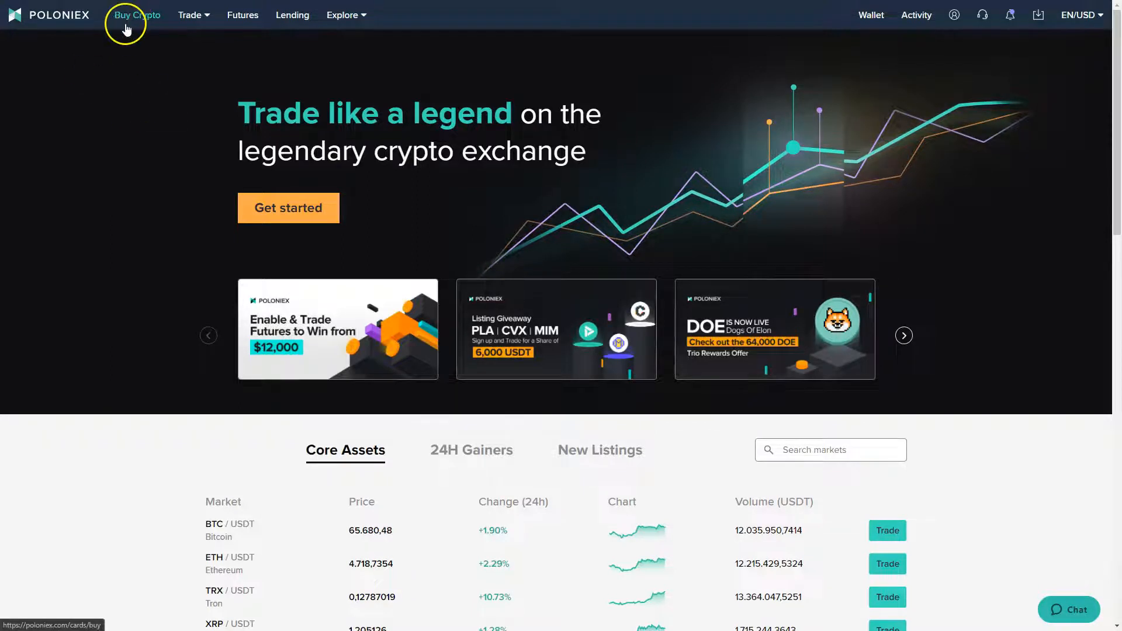
mouse_move(221, 55)
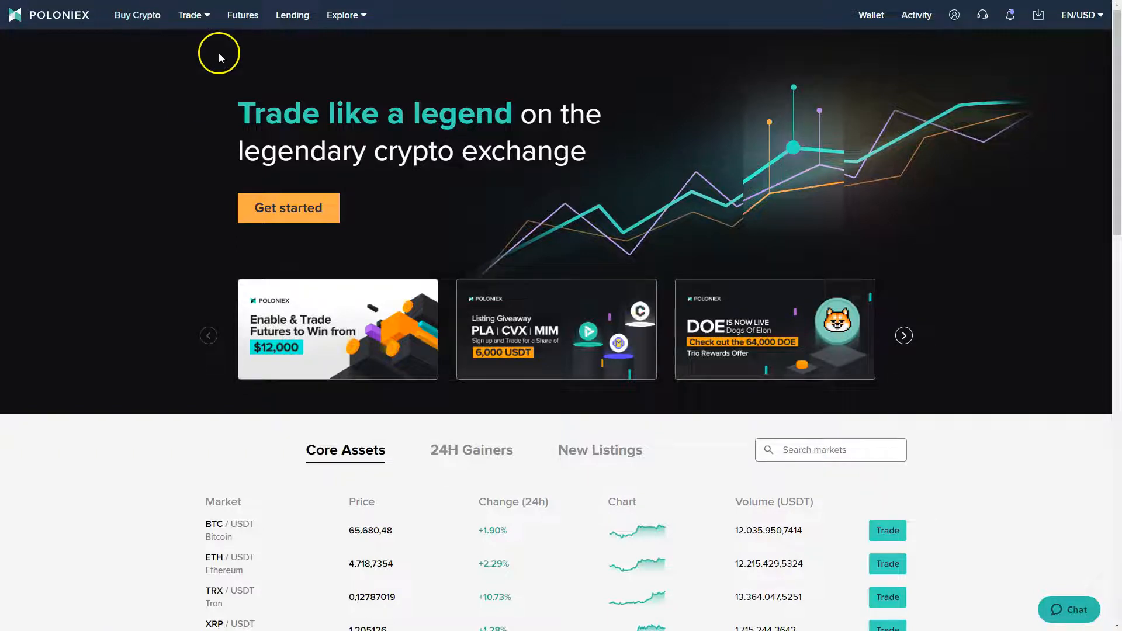
- Scroll through the Trading Tier Status page's fee discounts and fee structure table
scroll("down", 3)
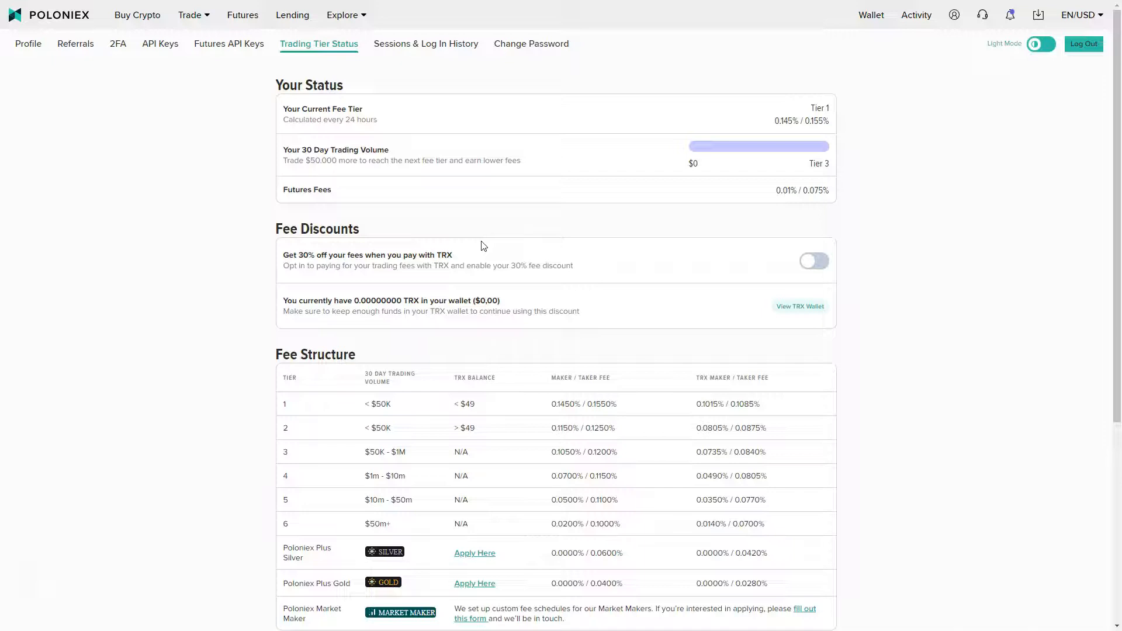
scroll("down", 3)
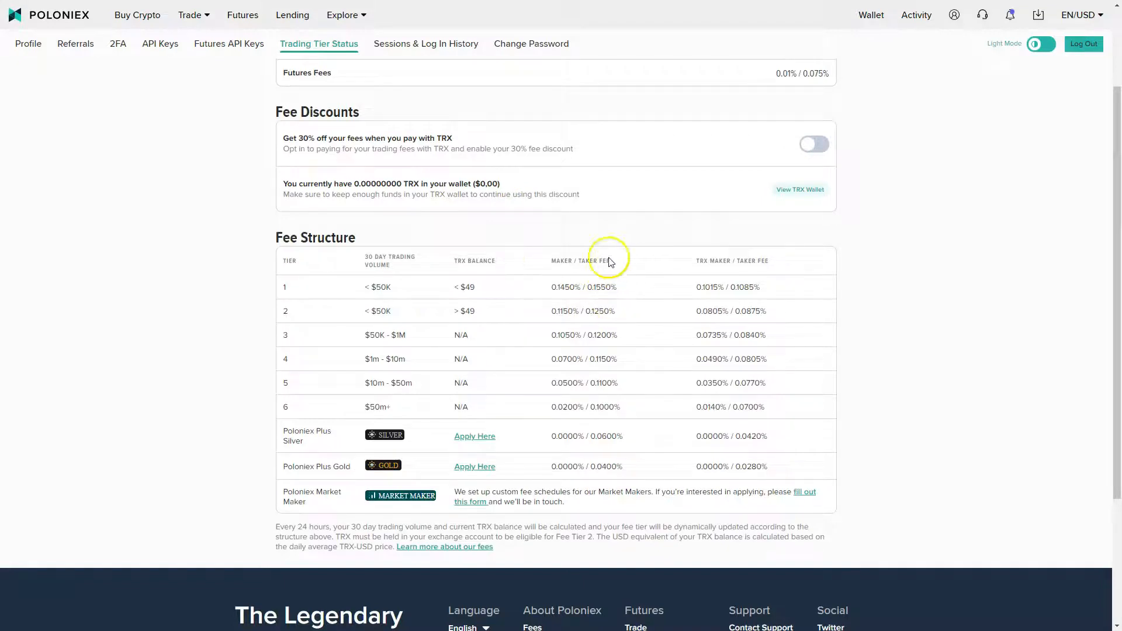
mouse_move(677, 346)
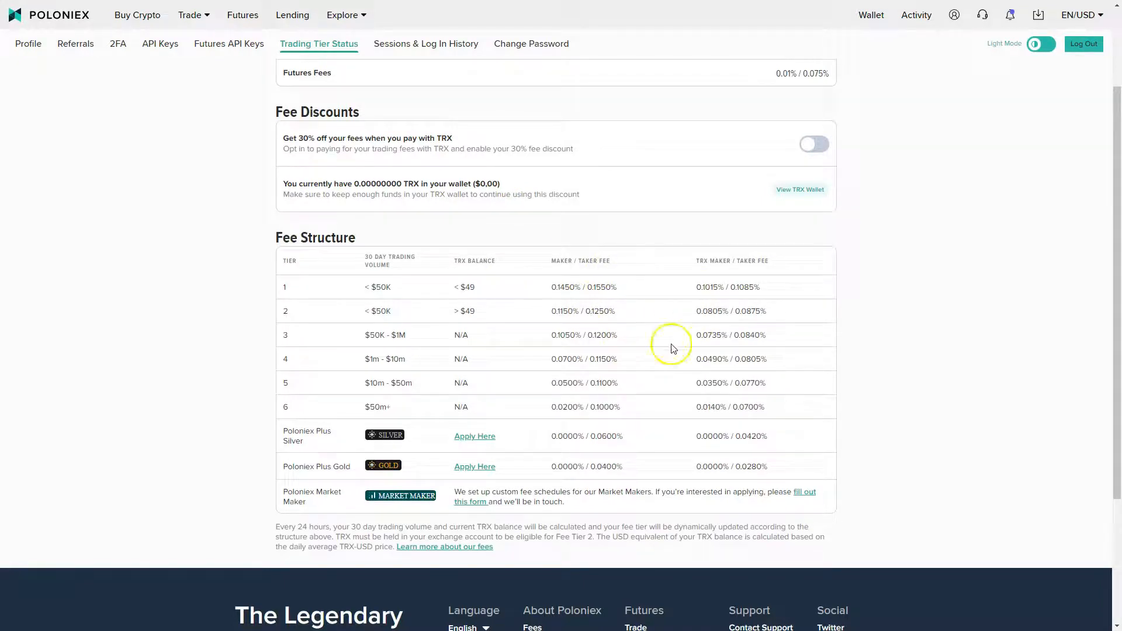
scroll("up", 3)
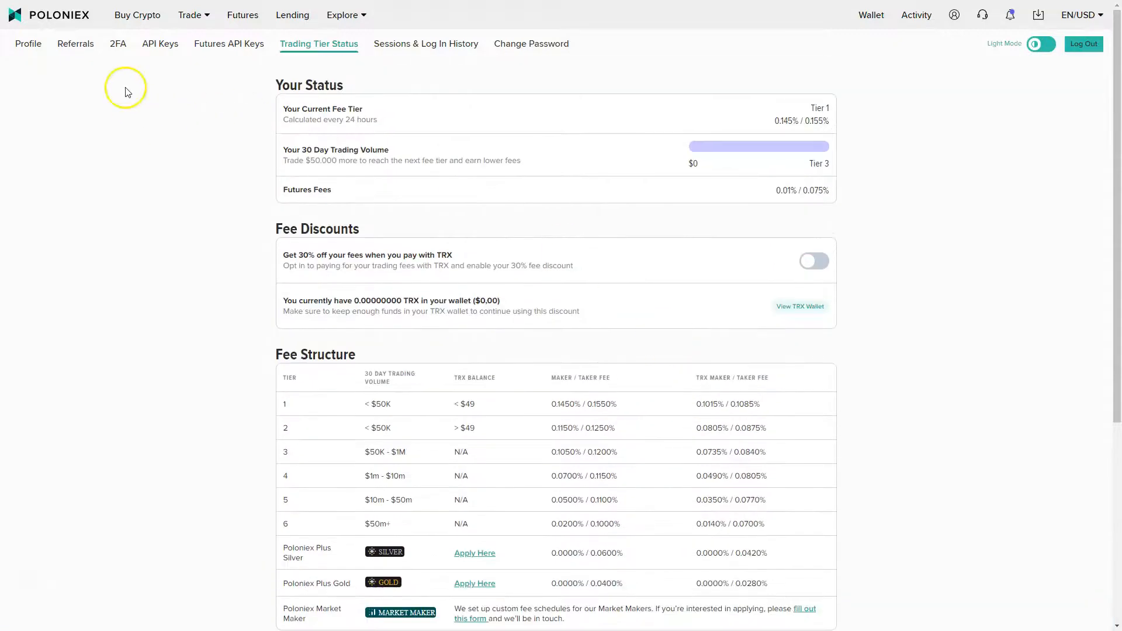